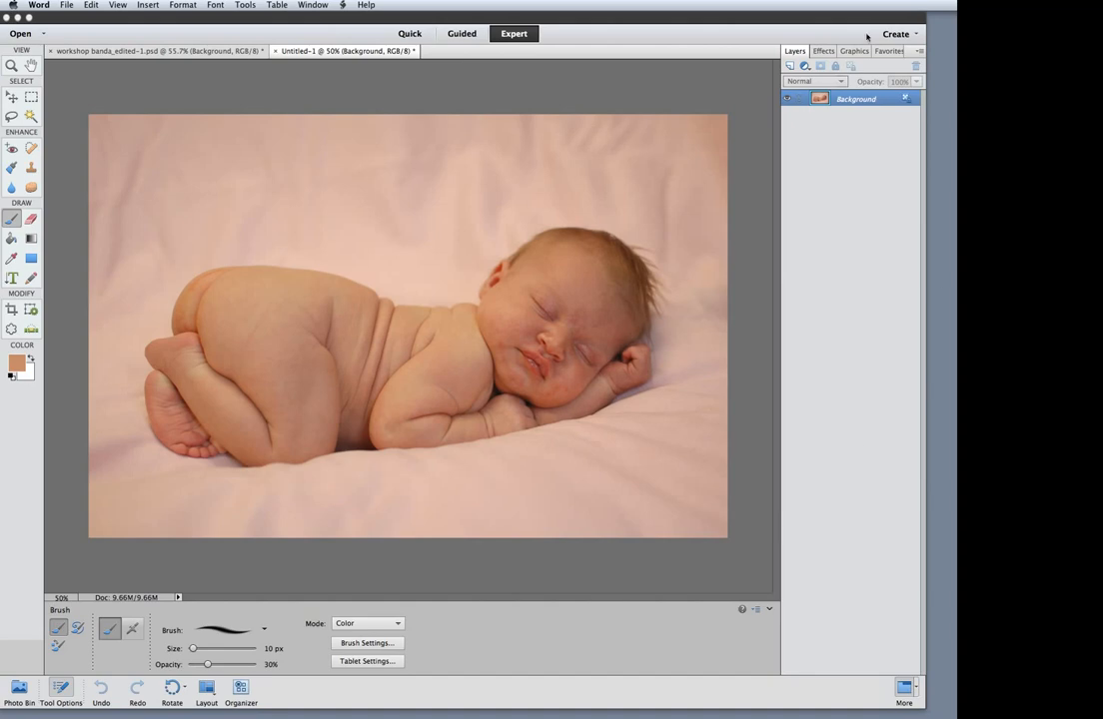
# Swap the History panel for the colour readout panel
pyautogui.click(805, 65)
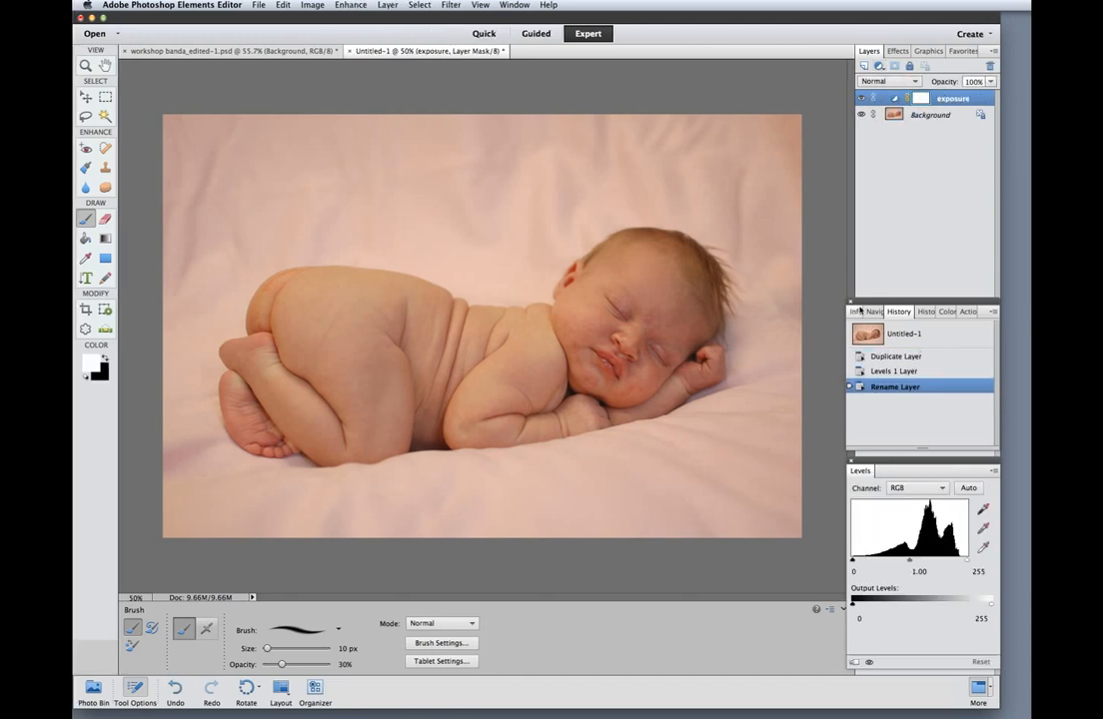
pyautogui.click(857, 311)
pyautogui.write('218')
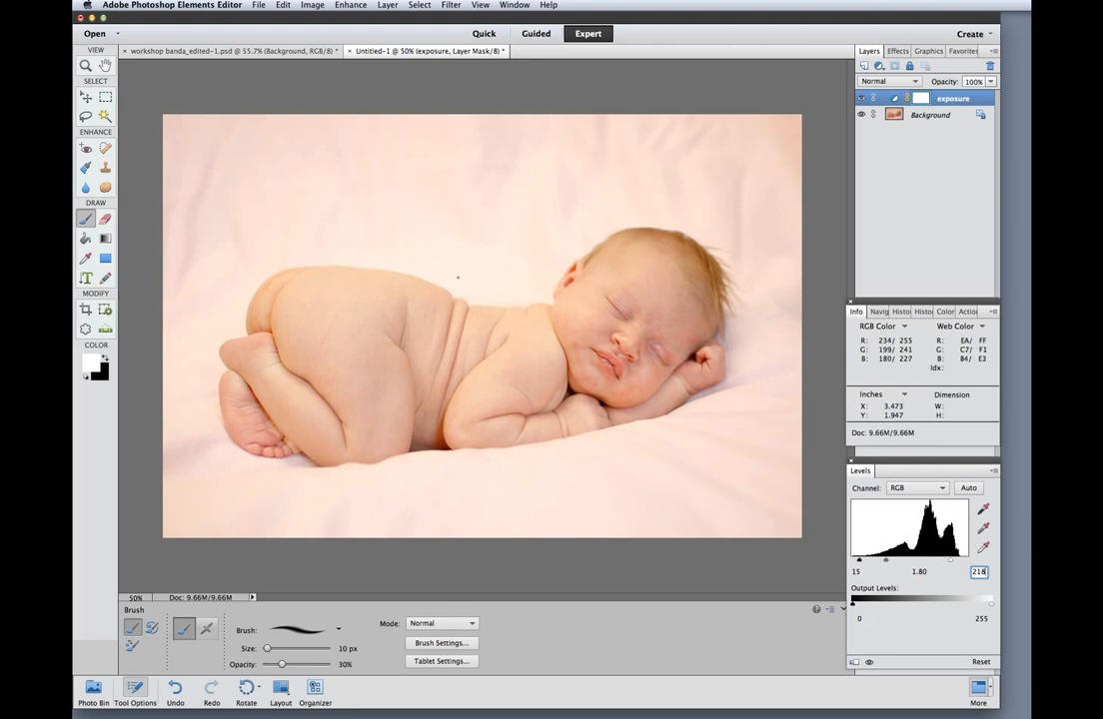
pyautogui.moveTo(455, 272)
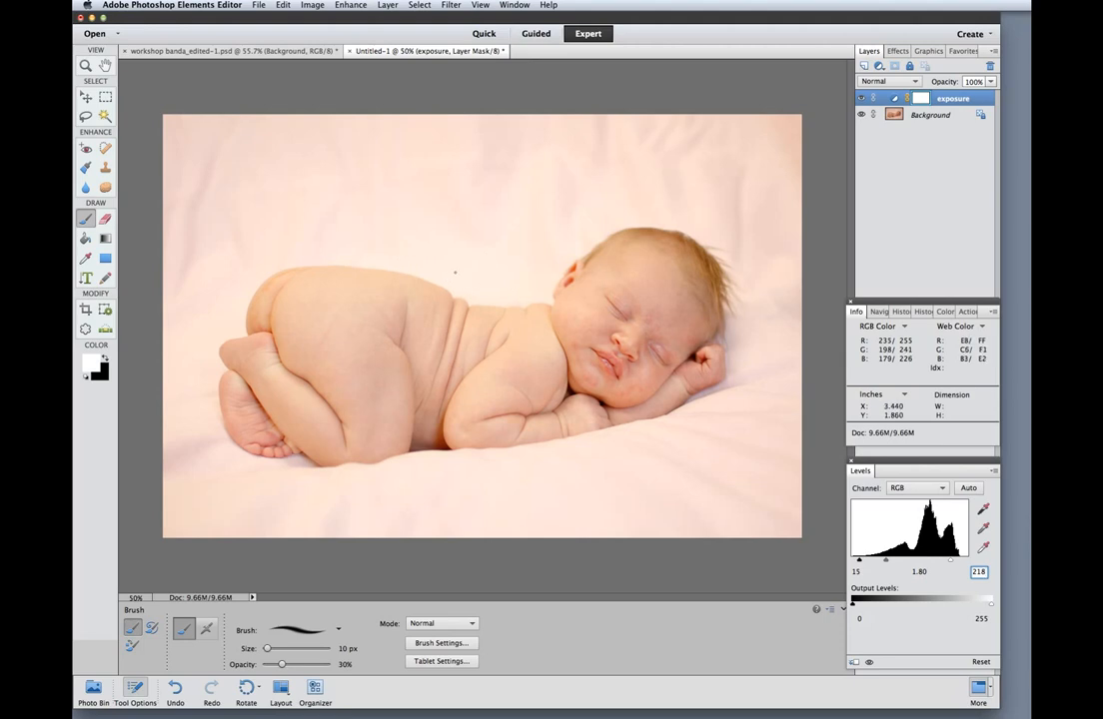
pyautogui.moveTo(685, 214)
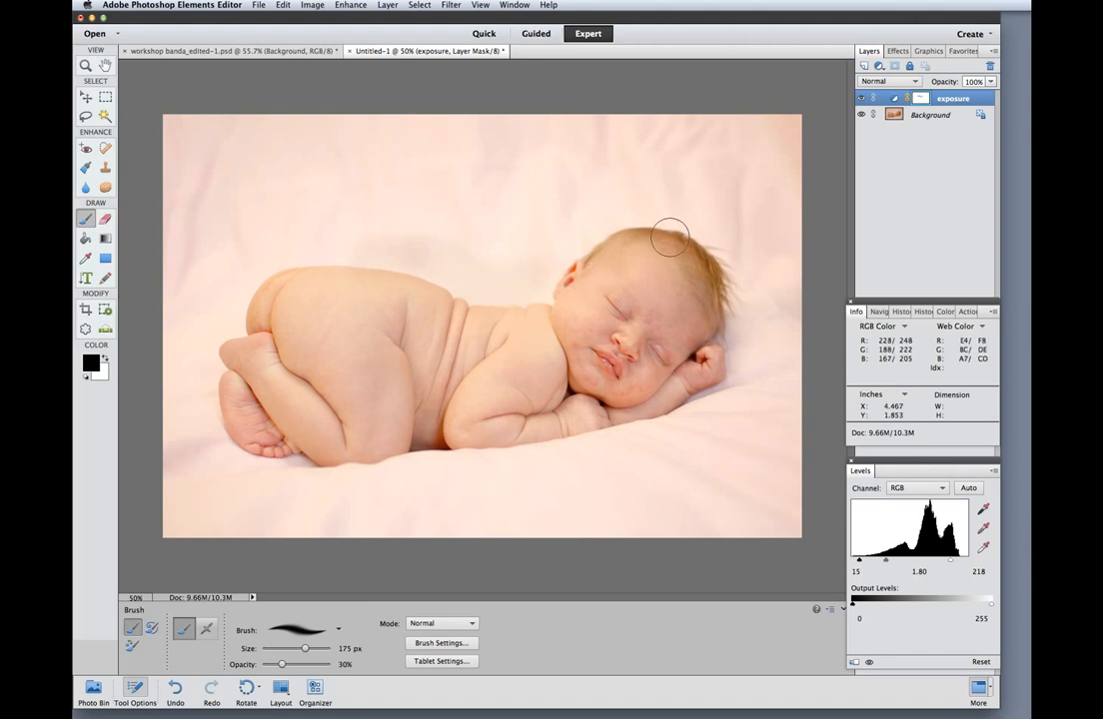
pyautogui.moveTo(918, 337)
pyautogui.write('skintones')
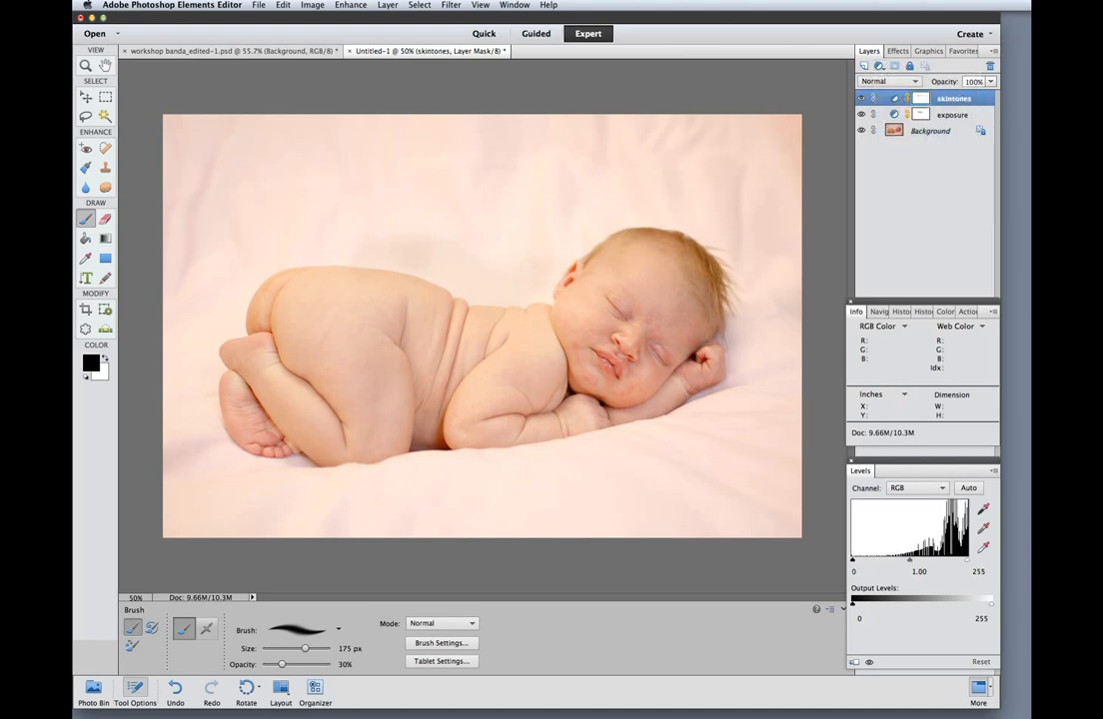
# Tune the skintones Levels channels: red midtone 0.92, then green, then blue at 15 / 1.02
pyautogui.click(914, 487)
pyautogui.write('.92')
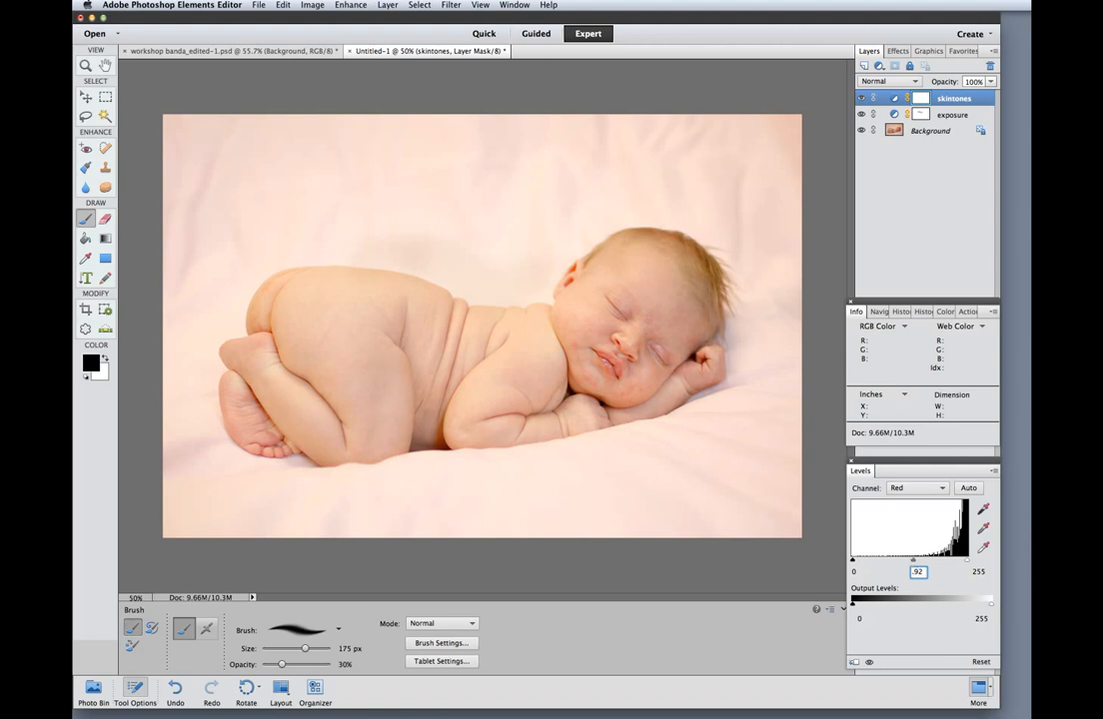
pyautogui.click(914, 488)
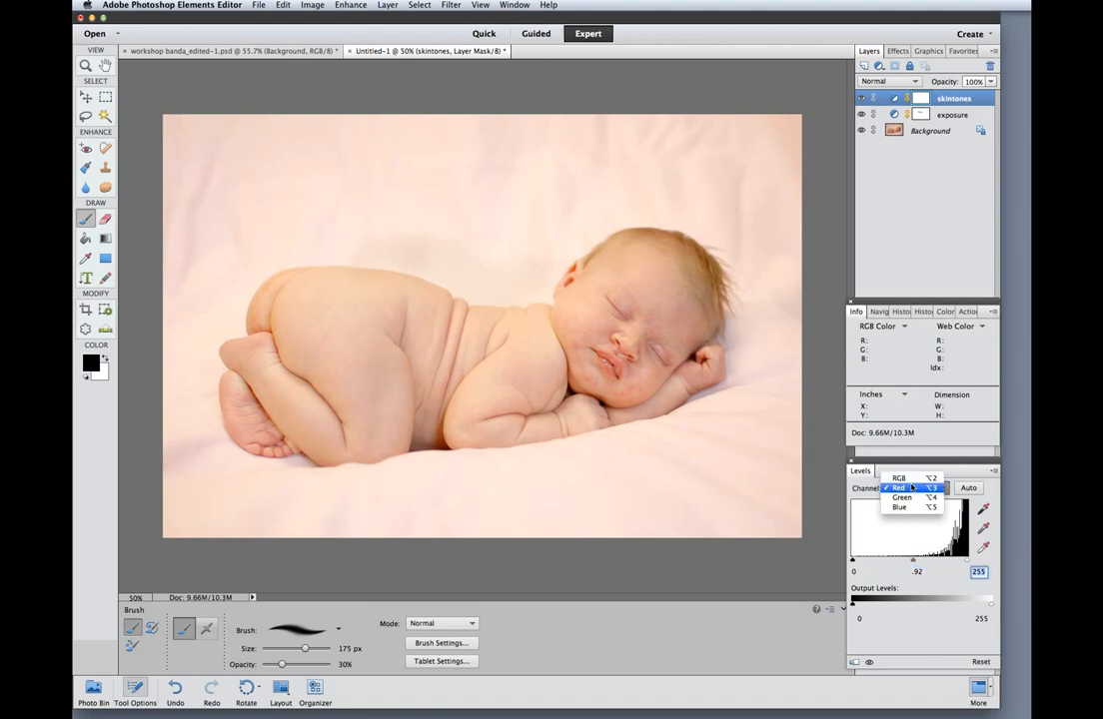
pyautogui.click(906, 518)
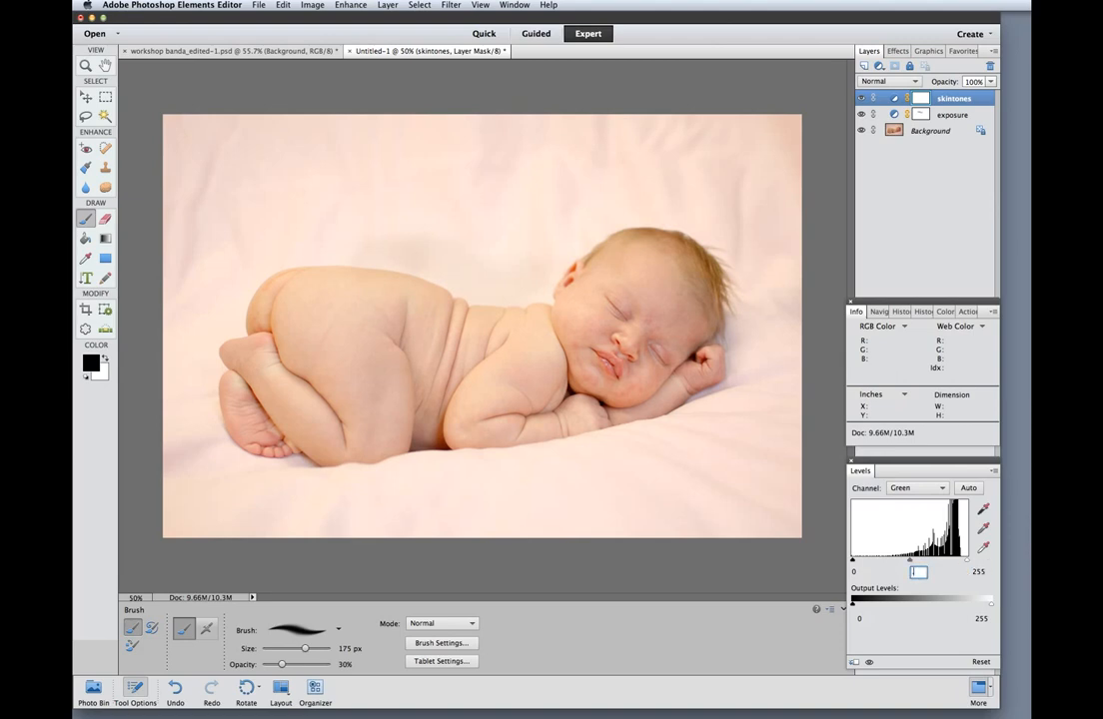
pyautogui.click(916, 487)
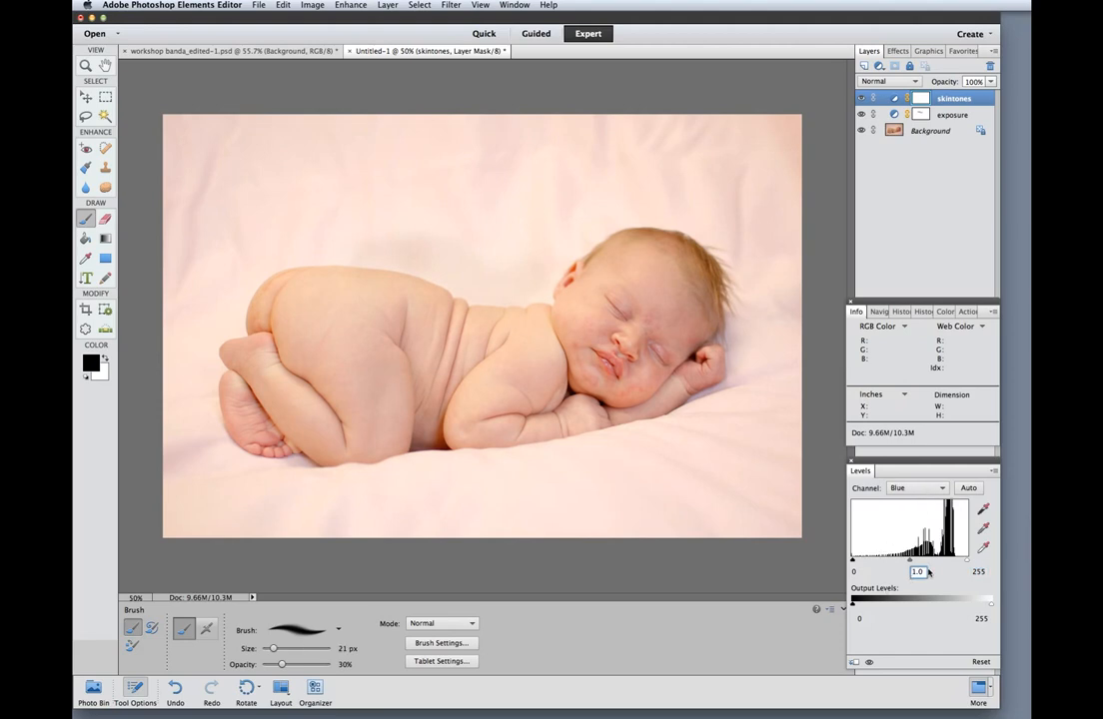
pyautogui.moveTo(947, 578)
pyautogui.write('15')
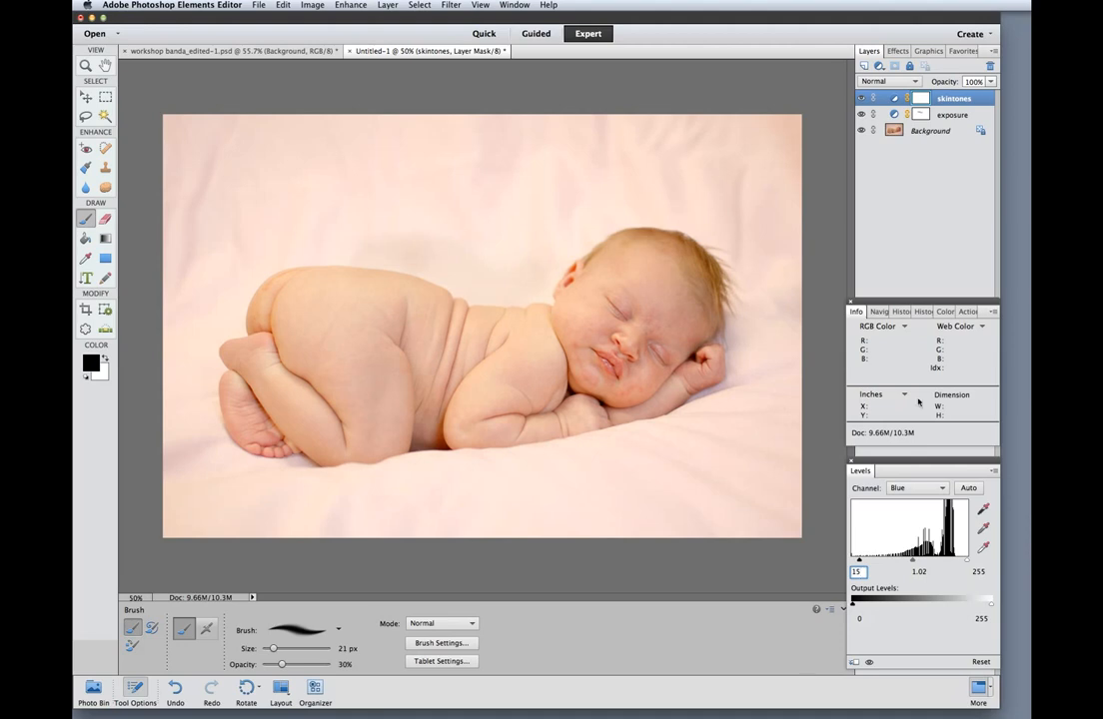
pyautogui.moveTo(430, 417)
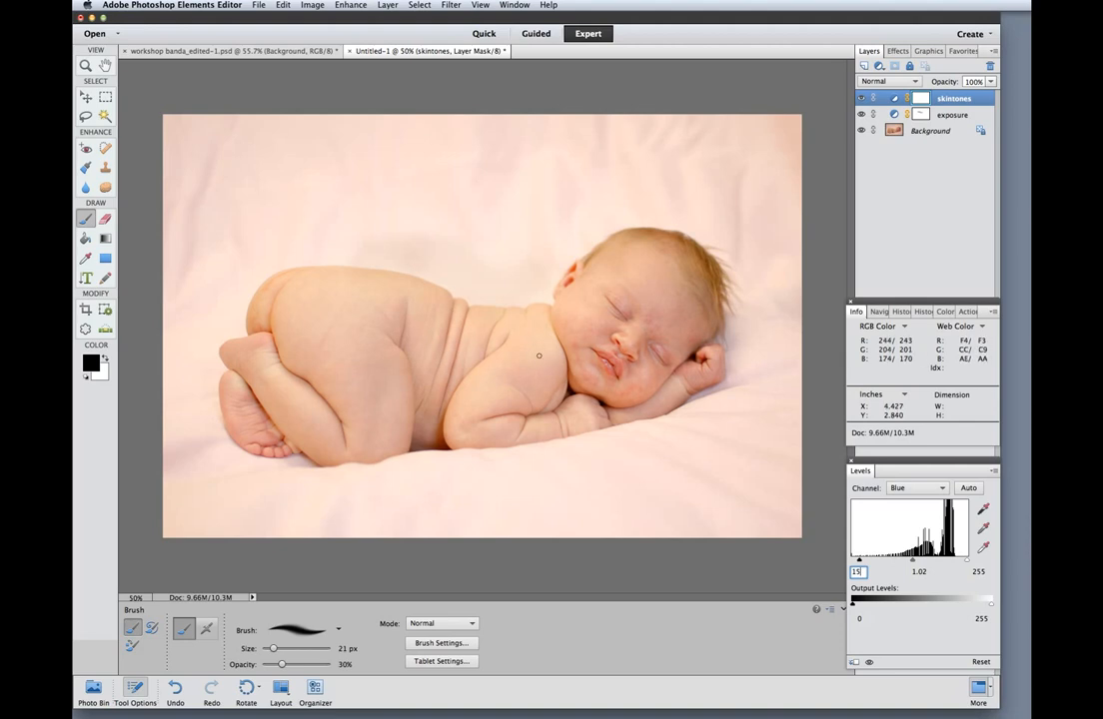
pyautogui.moveTo(537, 351)
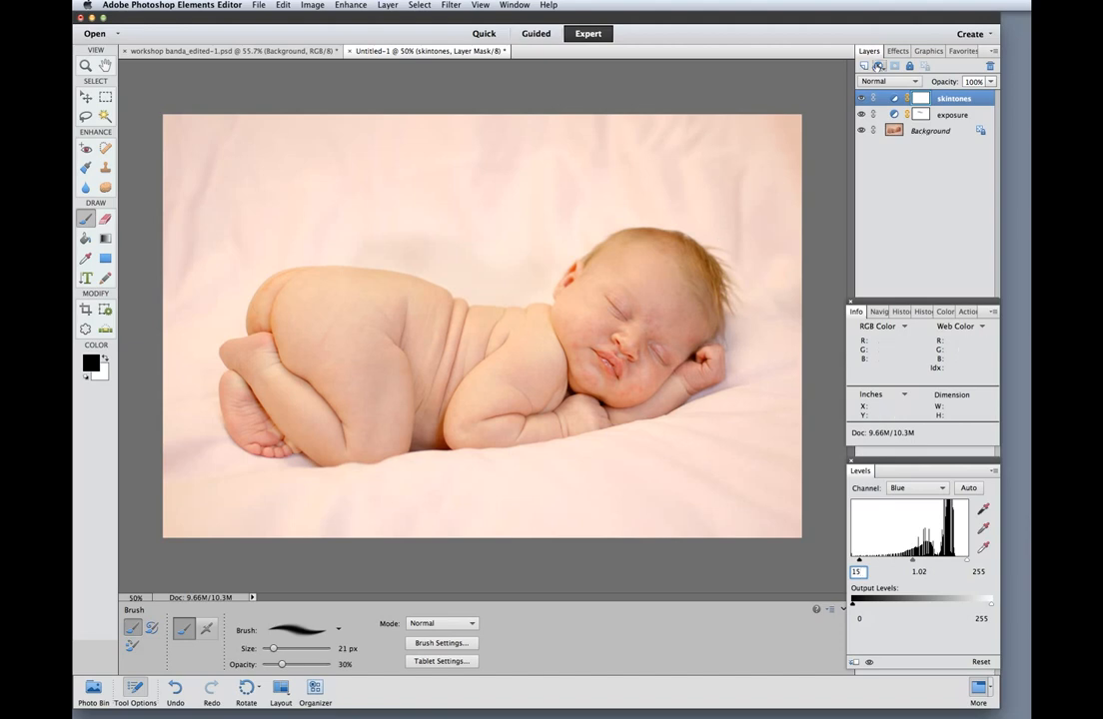
# Add the 'red skin' Hue/Saturation layer and drop its opacity to 54%
pyautogui.click(874, 65)
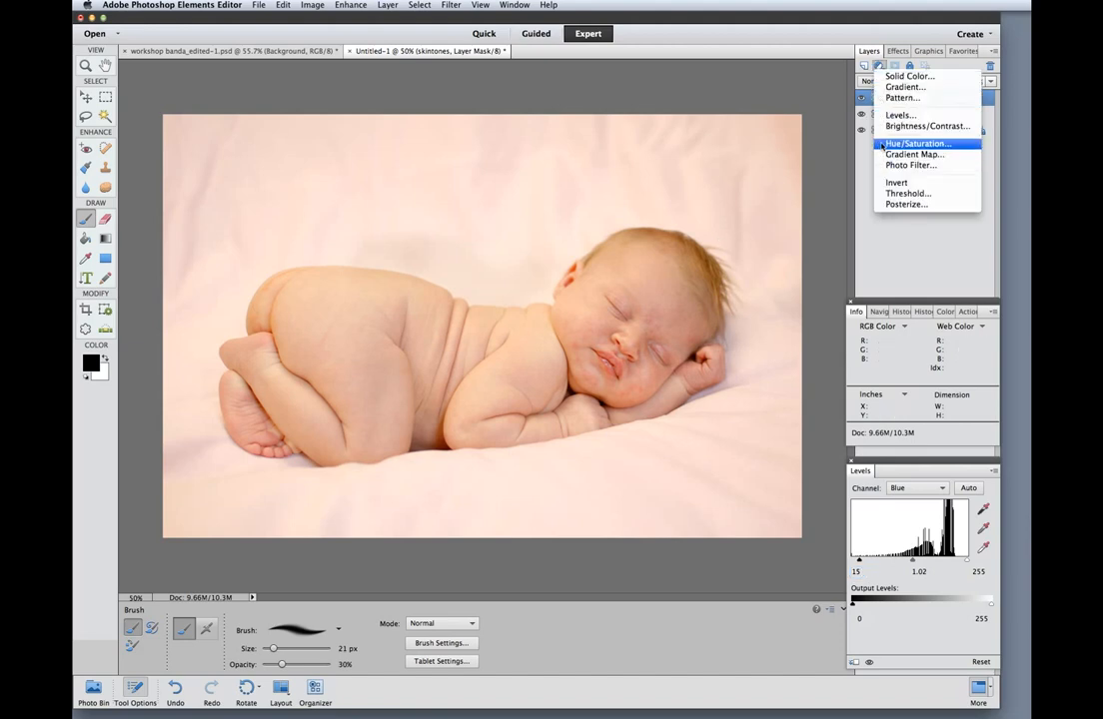
pyautogui.click(910, 148)
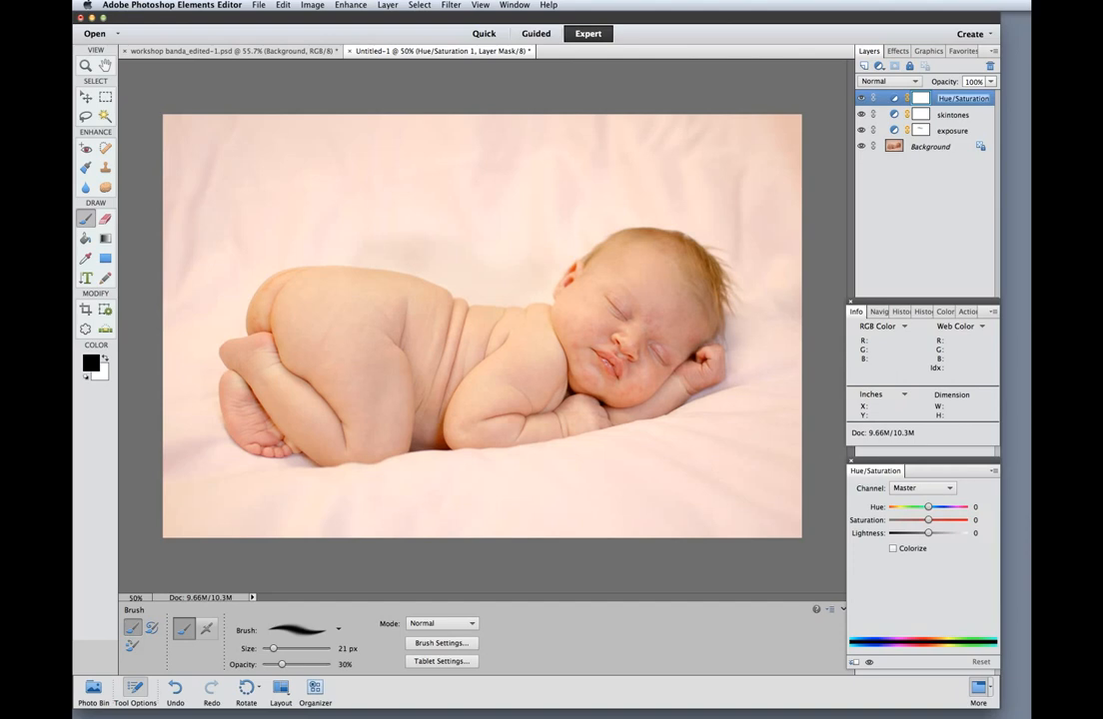
pyautogui.write('red skin')
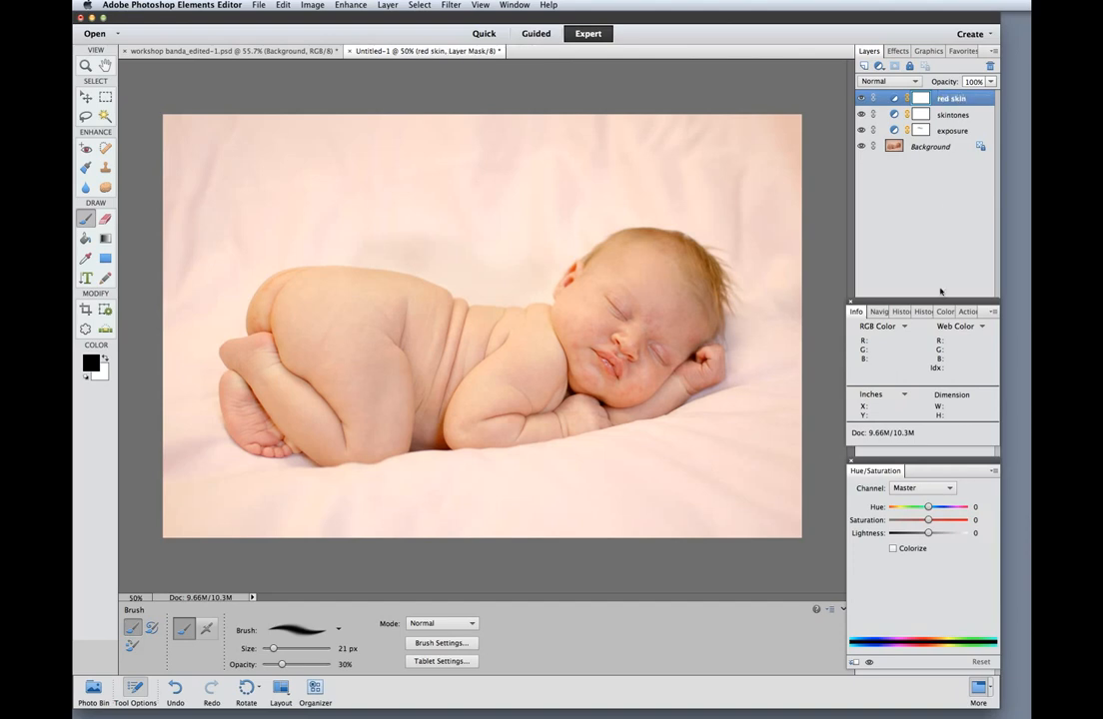
pyautogui.click(922, 488)
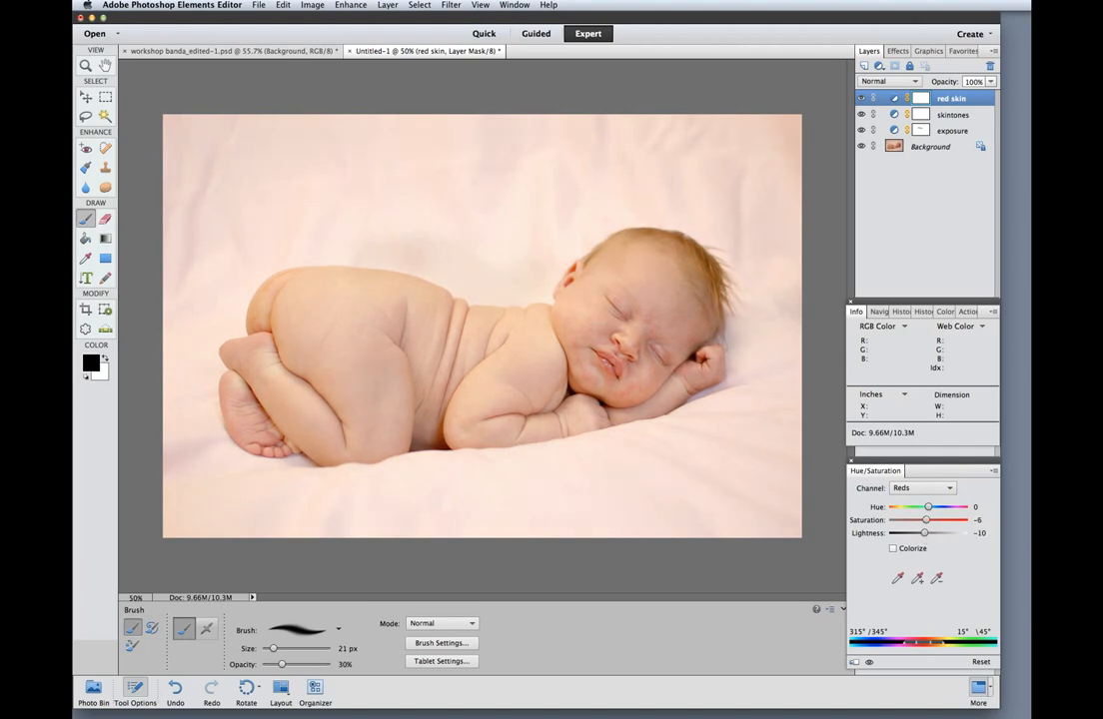
pyautogui.moveTo(471, 271)
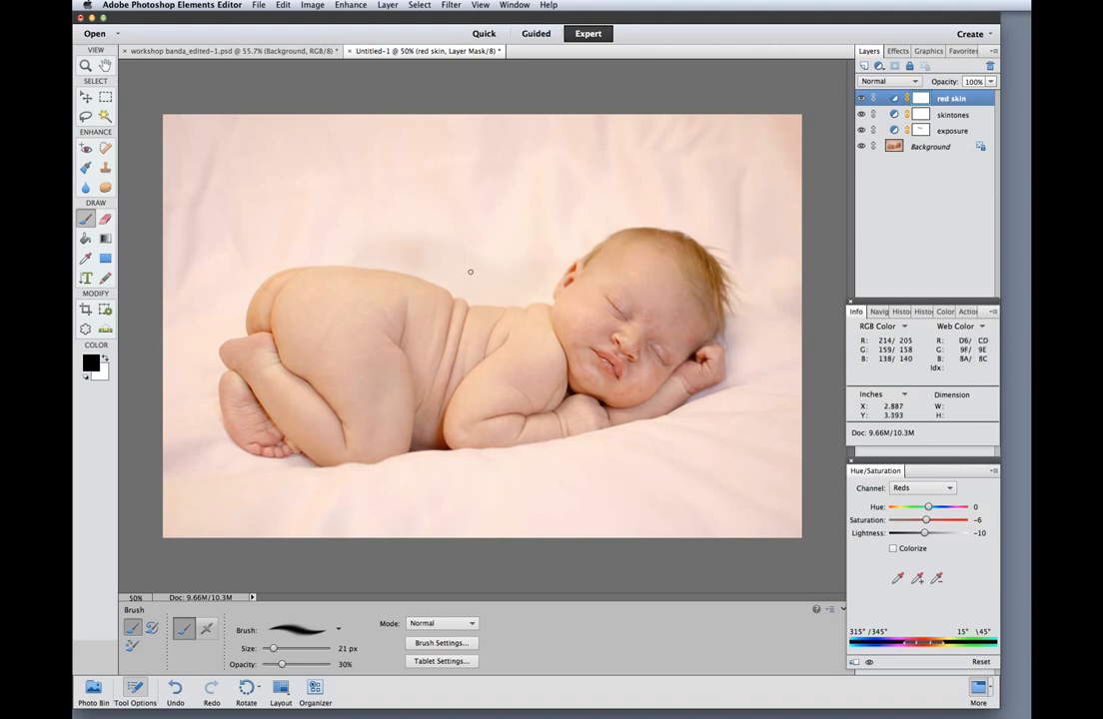
pyautogui.moveTo(526, 347)
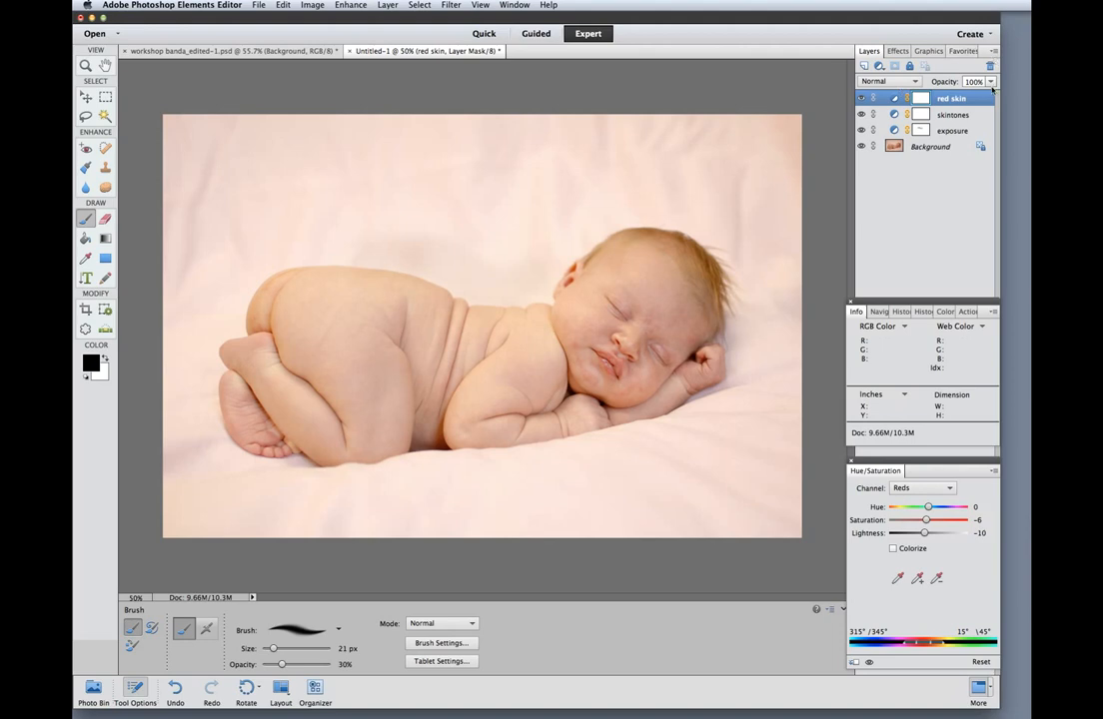
pyautogui.moveTo(989, 95); pyautogui.dragTo(967, 94)
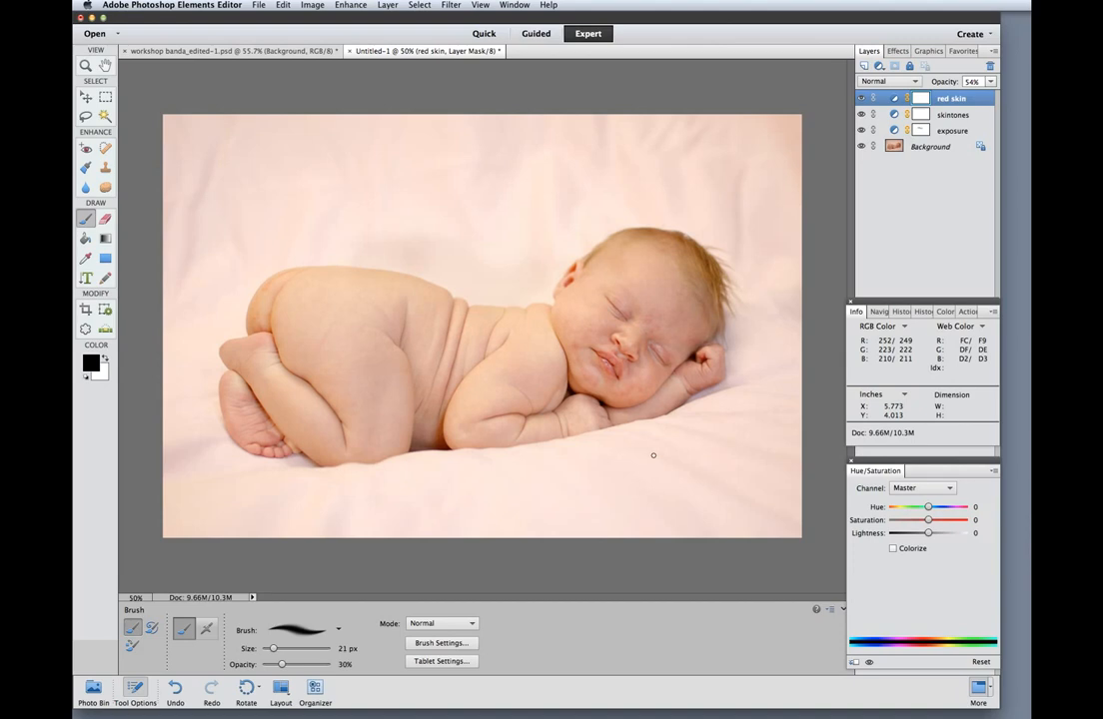
pyautogui.moveTo(632, 261)
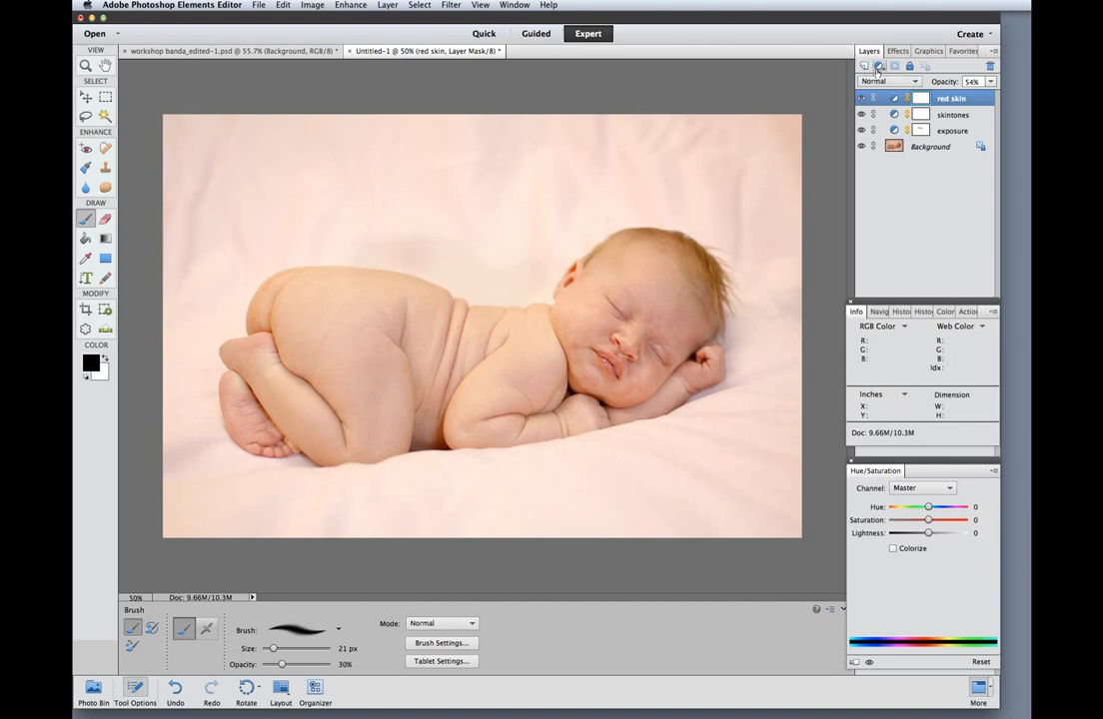
# Add another Hue/Saturation layer with saturation at -54
pyautogui.click(878, 64)
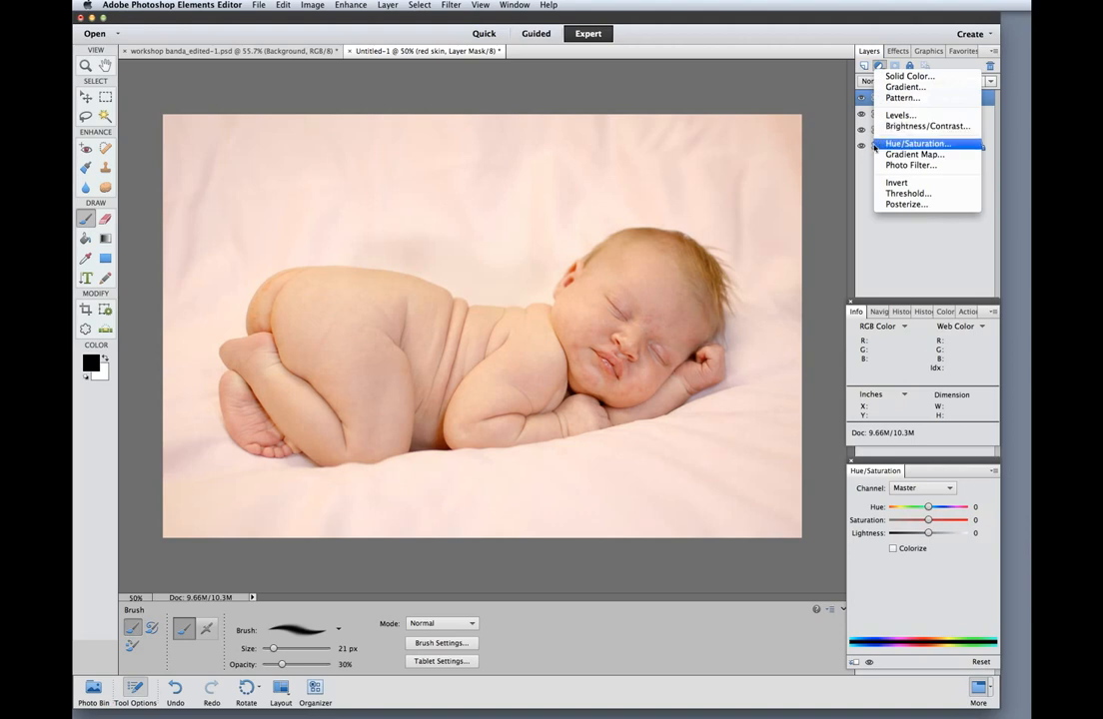
pyautogui.click(910, 151)
pyautogui.write('pink blanket')
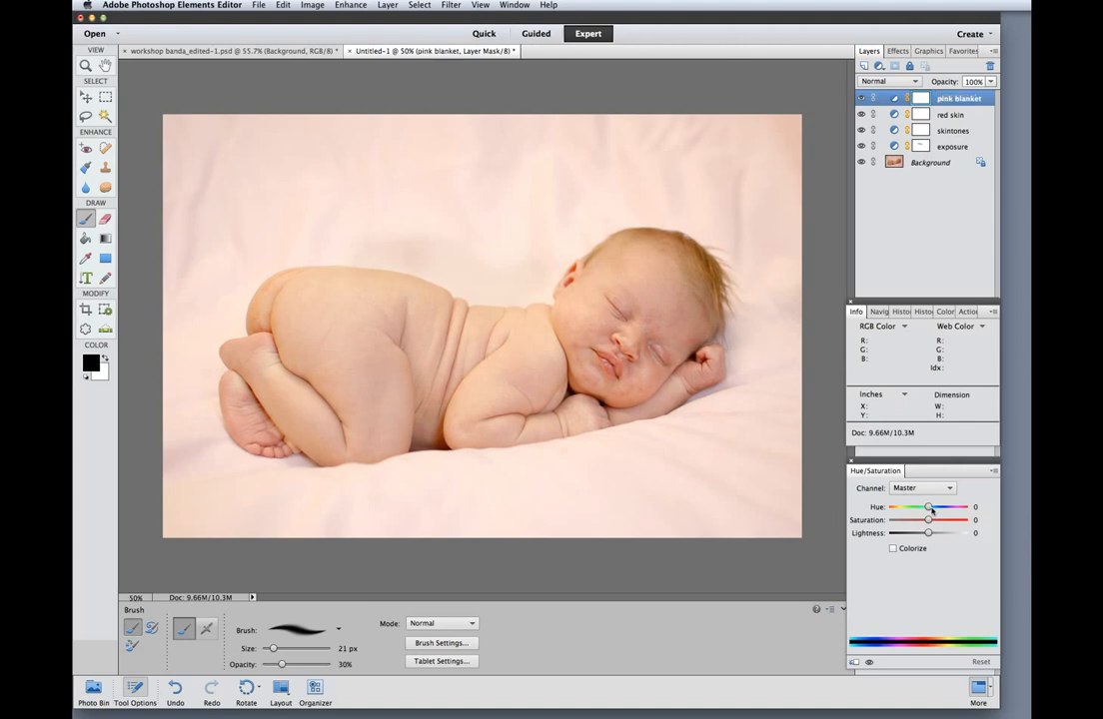
pyautogui.moveTo(927, 519); pyautogui.dragTo(907, 520)
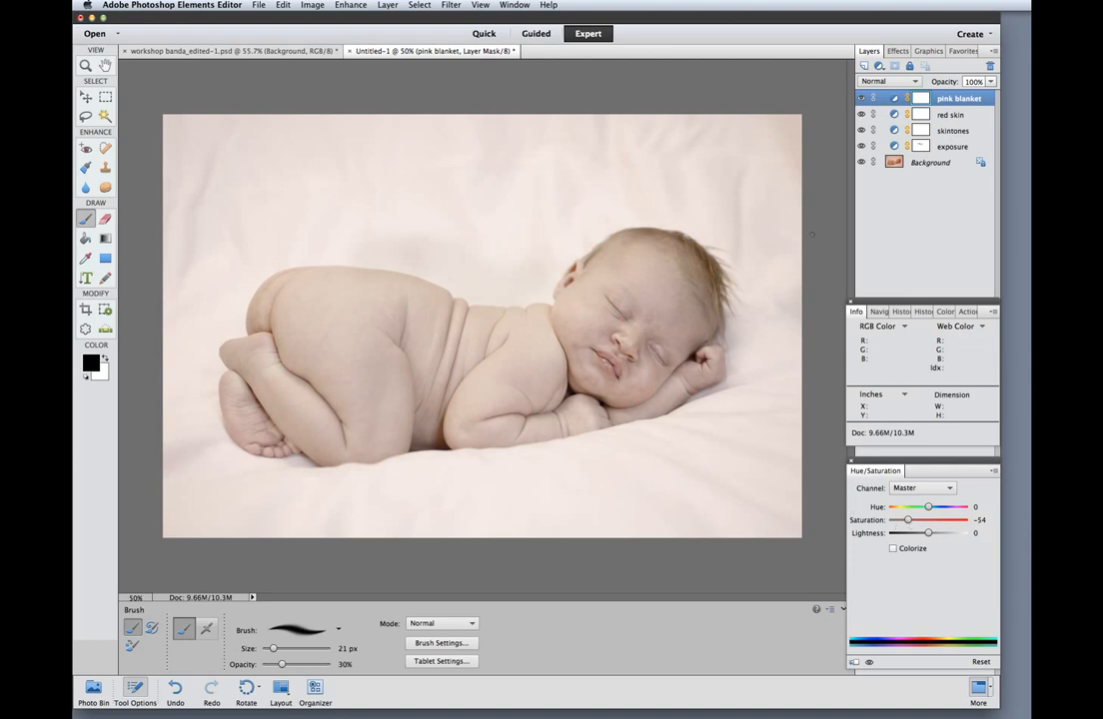
pyautogui.moveTo(390, 368)
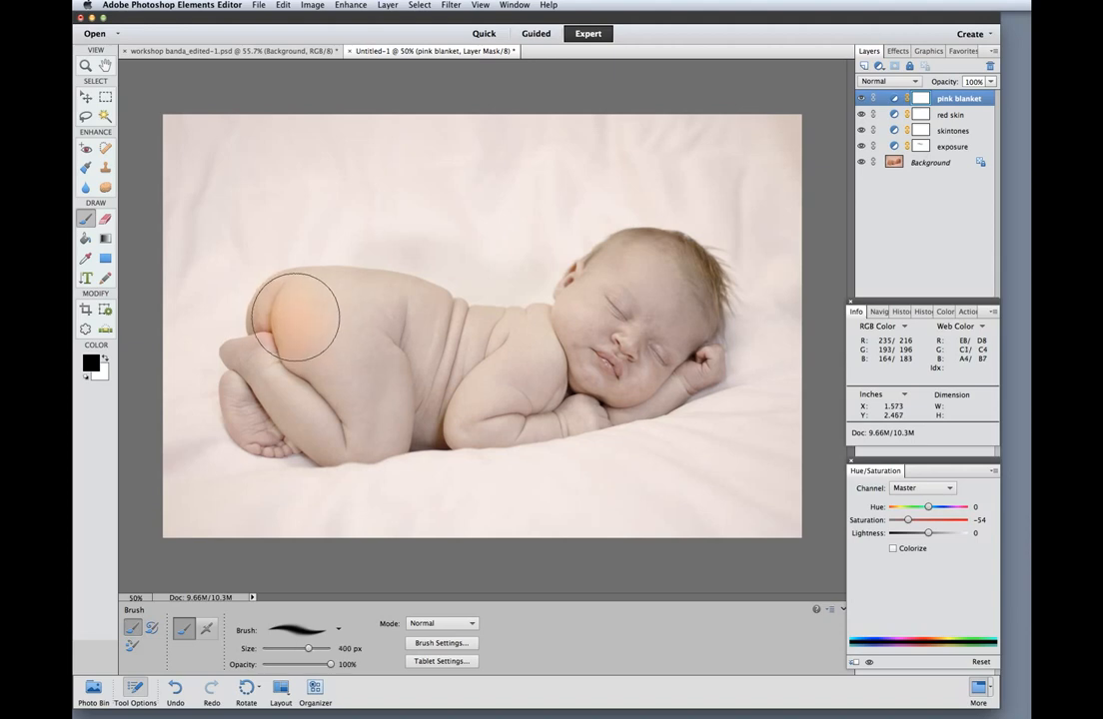
# Mask the desaturation off the baby's bottom, head and feet
pyautogui.moveTo(294, 315); pyautogui.dragTo(405, 409)
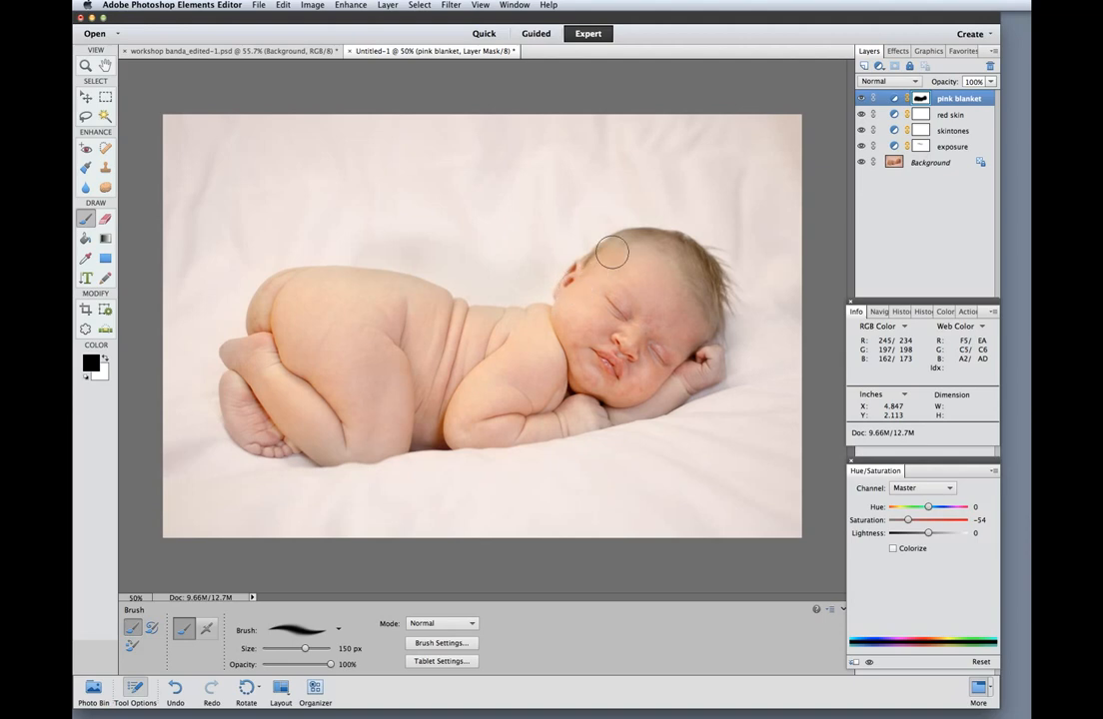
pyautogui.moveTo(611, 251); pyautogui.dragTo(700, 290)
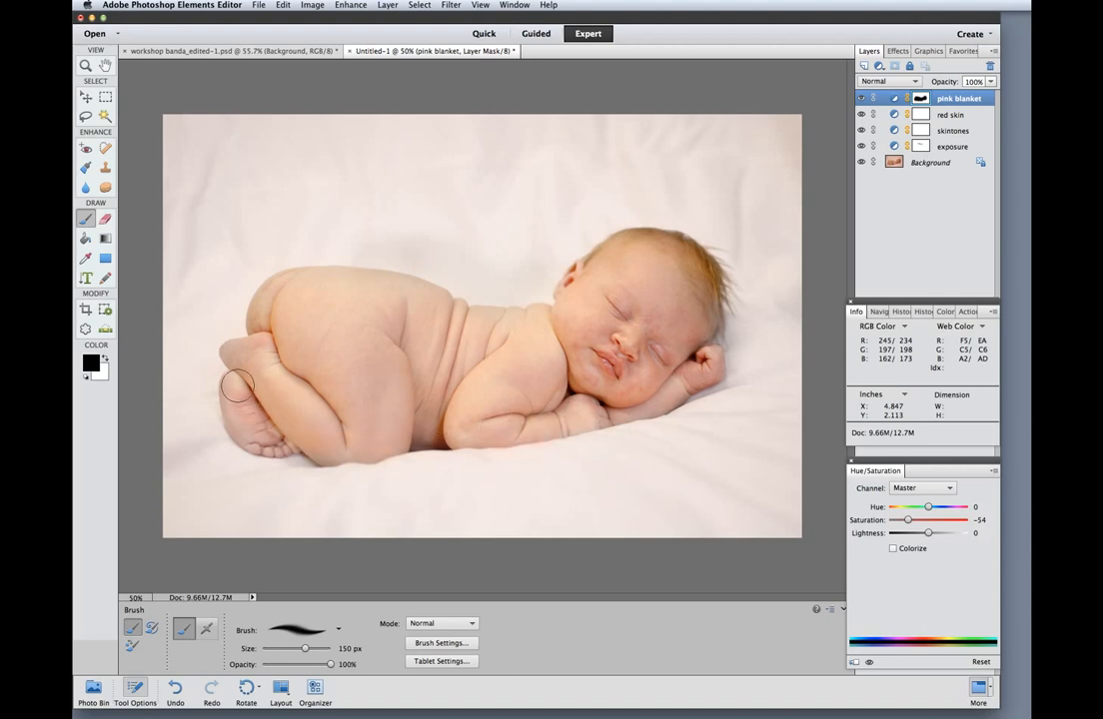
pyautogui.moveTo(239, 388); pyautogui.dragTo(380, 338)
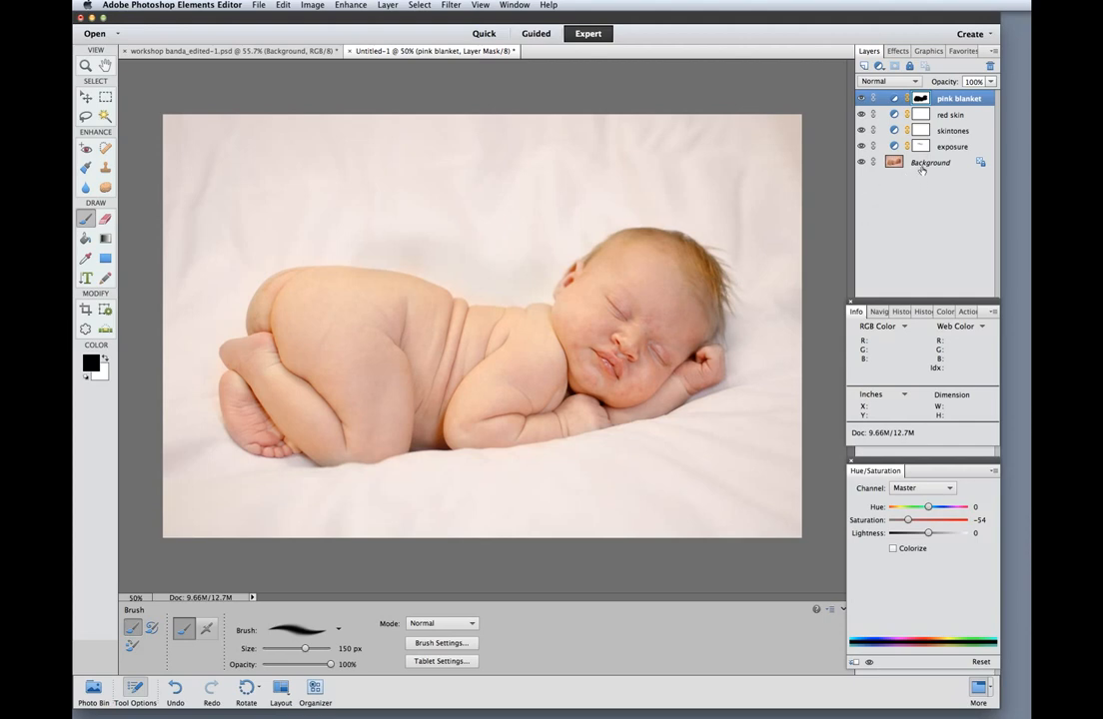
pyautogui.moveTo(348, 320)
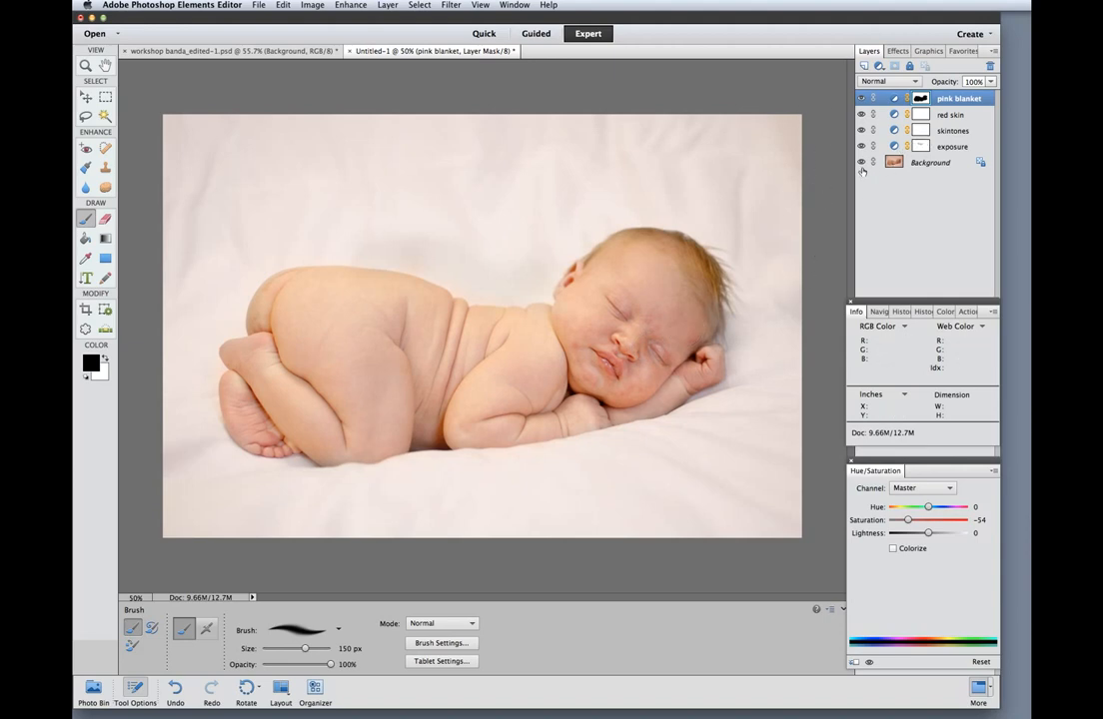
# Working above the Background, spot-heal the blemishes on the baby's bottom
pyautogui.click(931, 162)
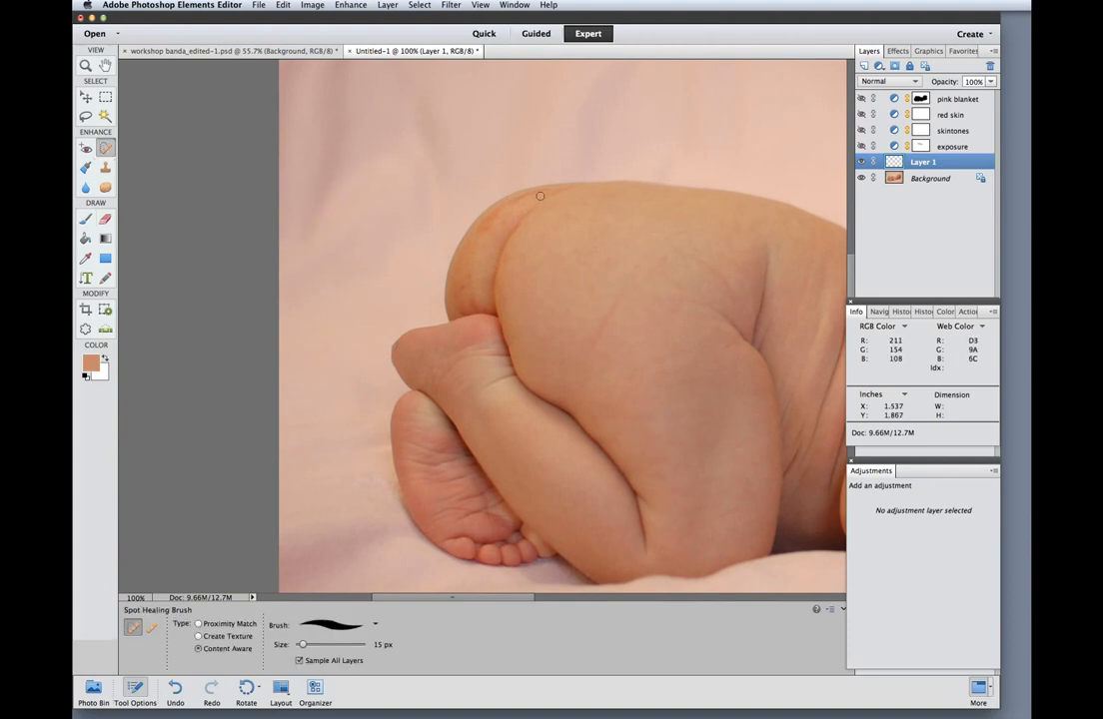
pyautogui.click(541, 195)
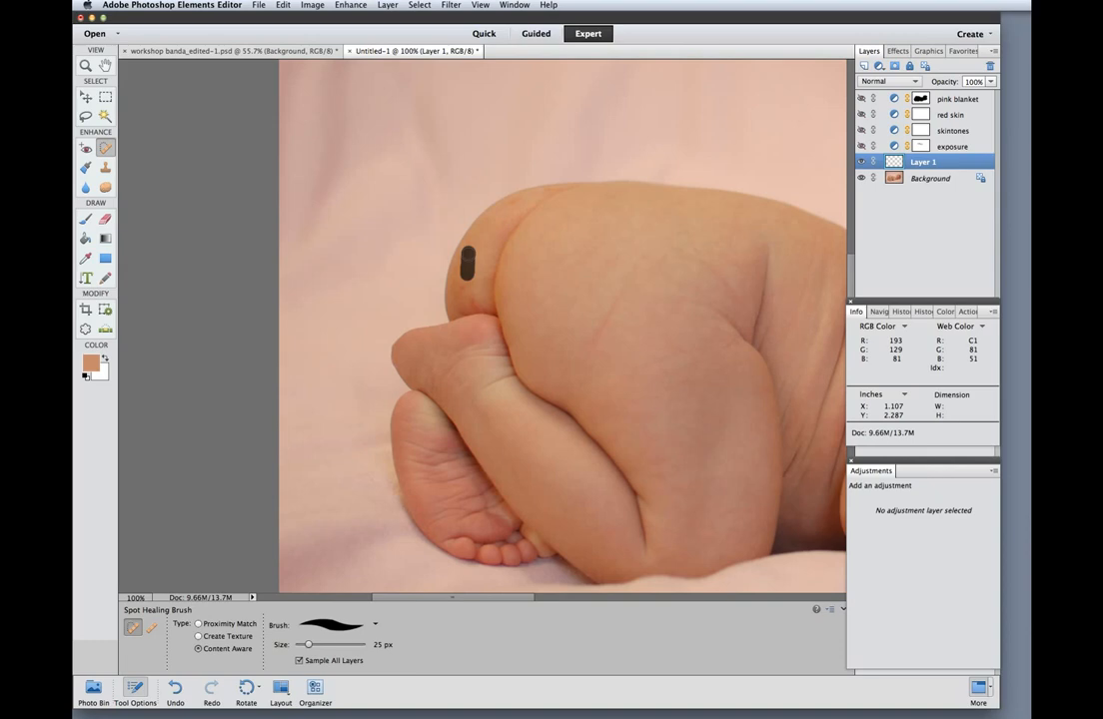
pyautogui.click(470, 287)
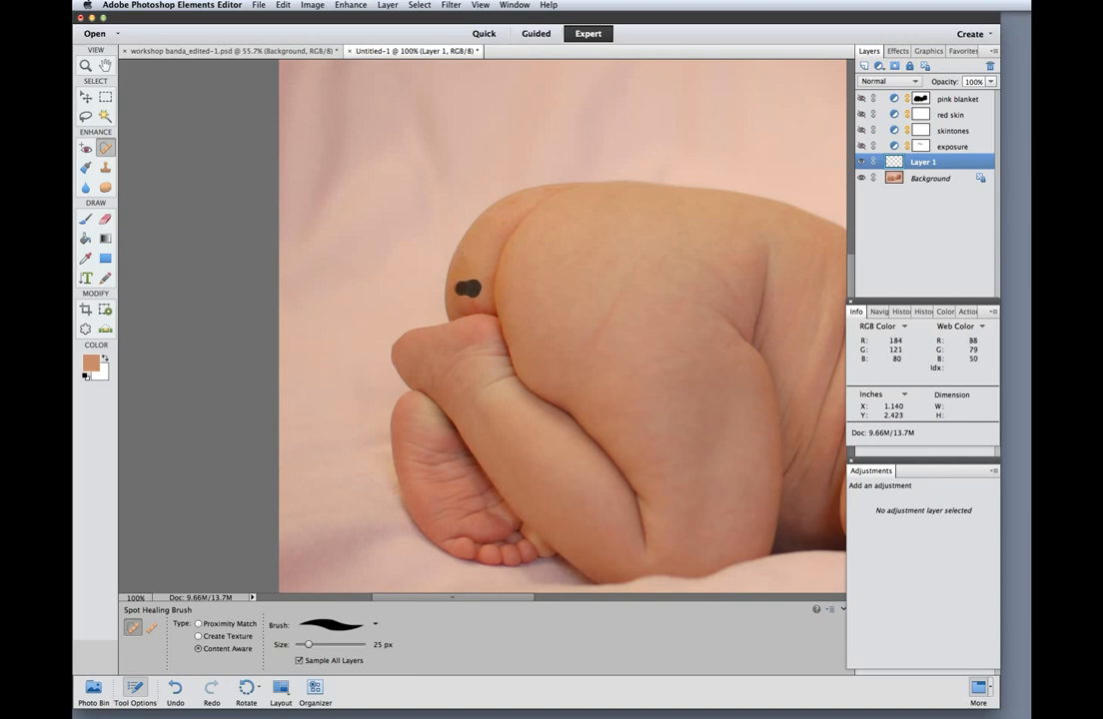
pyautogui.click(463, 290)
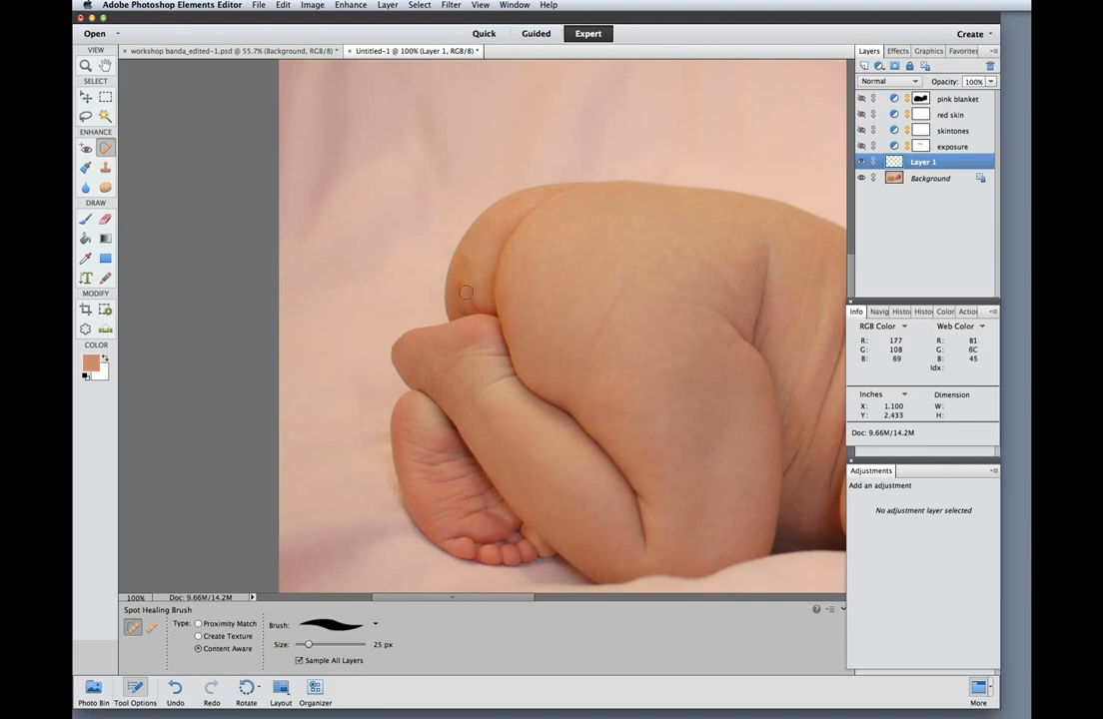
pyautogui.click(466, 292)
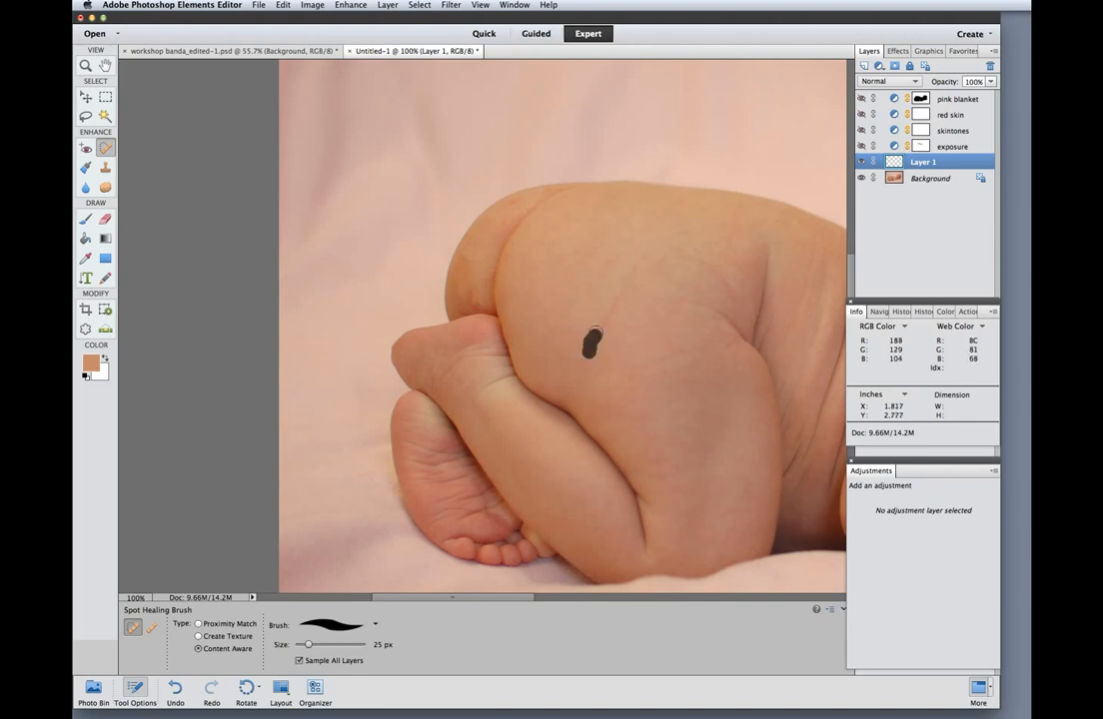
pyautogui.click(581, 348)
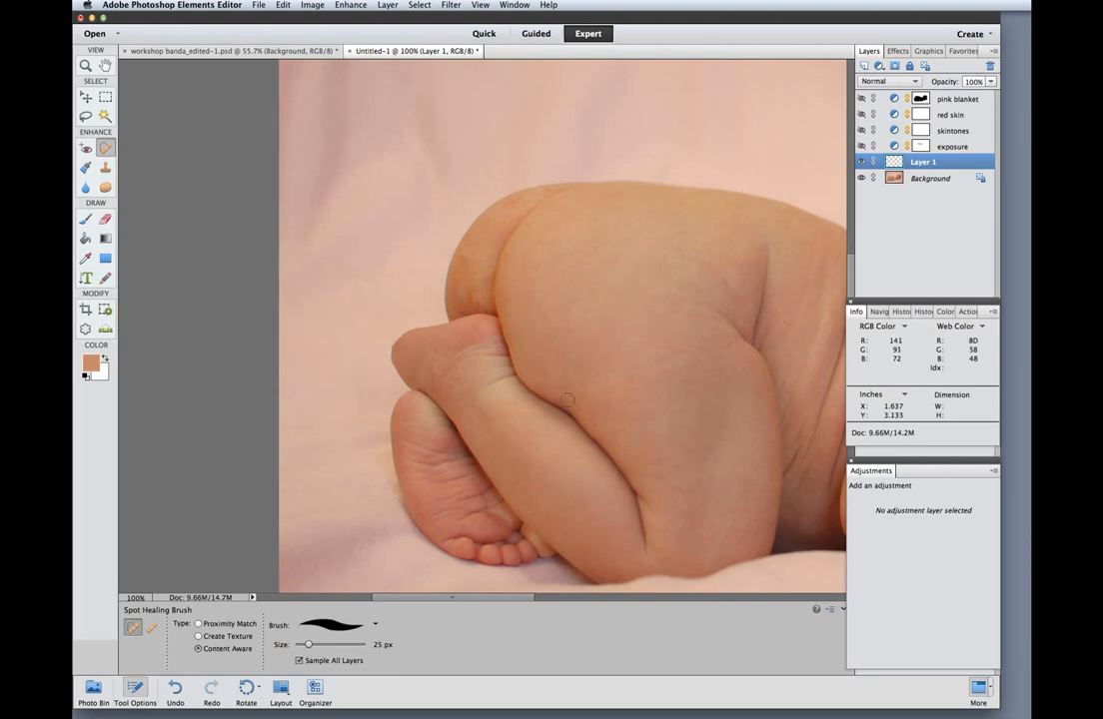
pyautogui.moveTo(605, 245)
pyautogui.write('co')
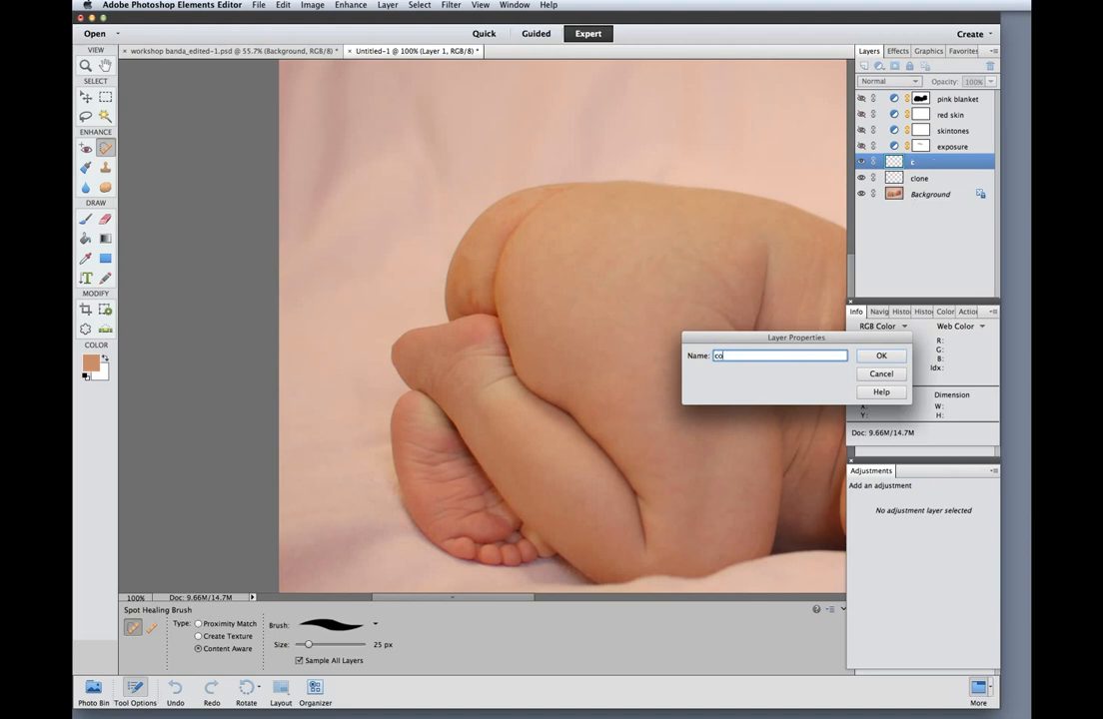
# Confirm the new empty layer's name, 'color tone'
pyautogui.click(881, 355)
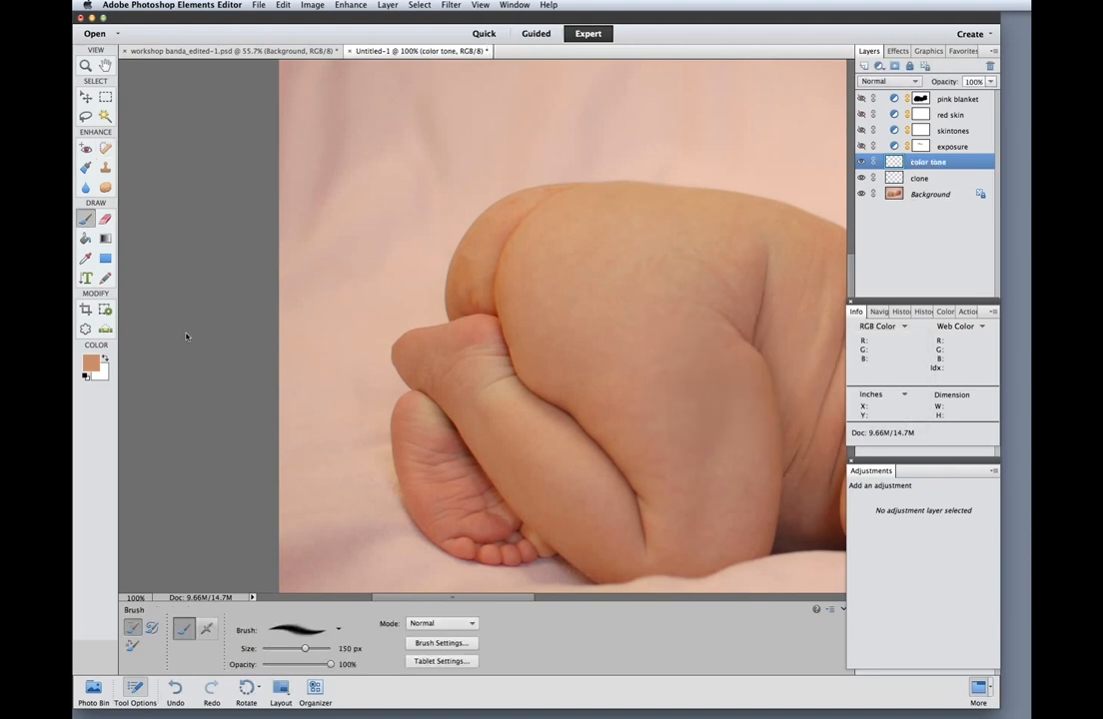
pyautogui.moveTo(565, 265)
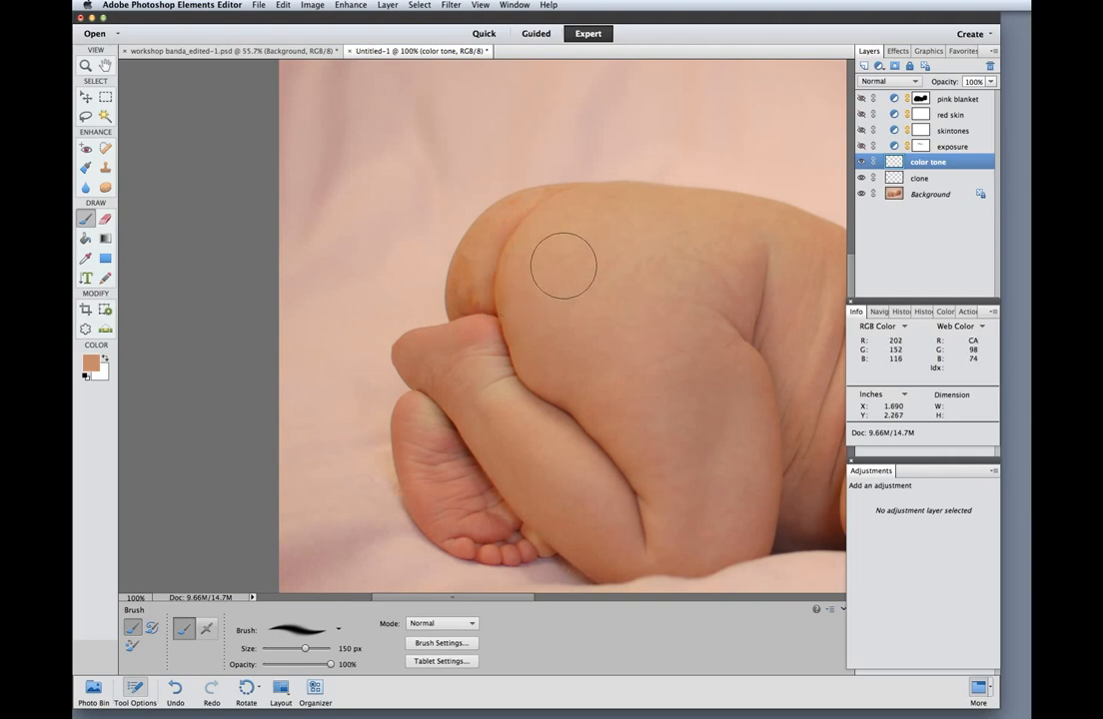
pyautogui.moveTo(559, 251)
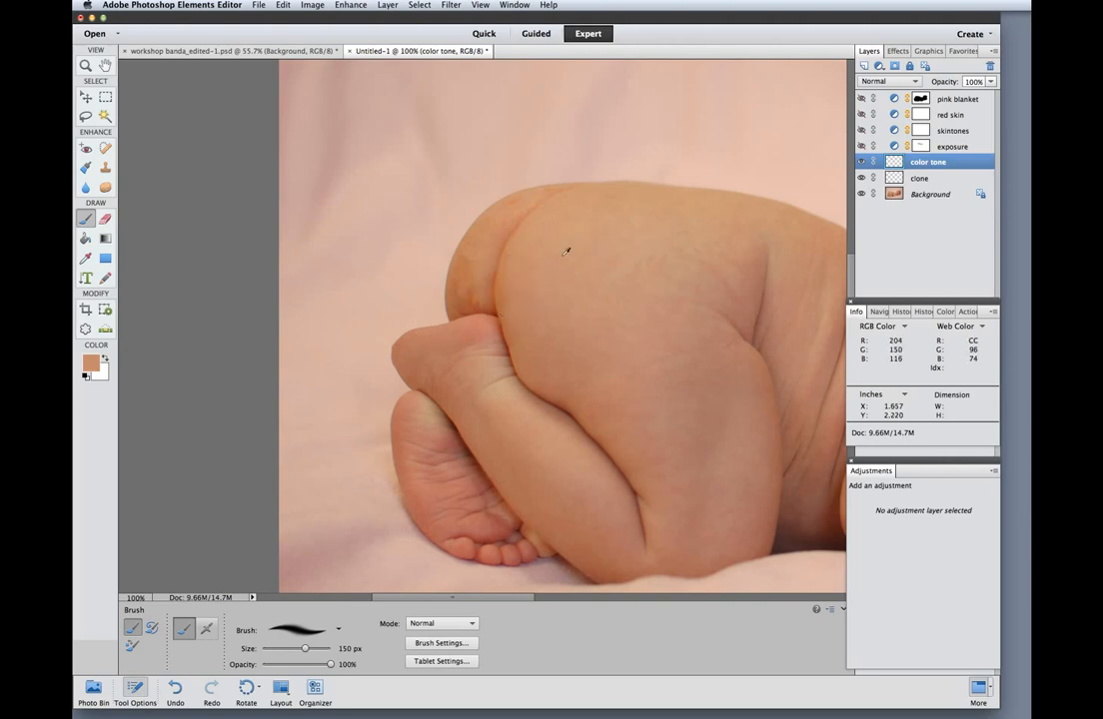
pyautogui.moveTo(554, 264)
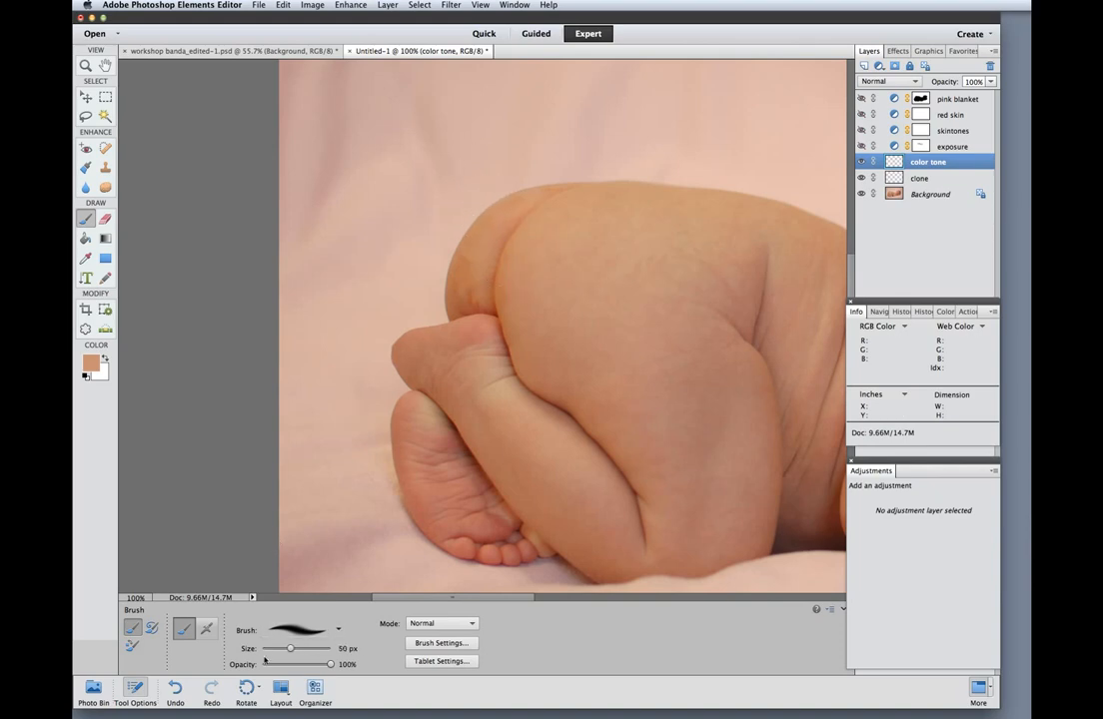
# Lower the skin-tone brush opacity to 30% for subtle colouring
pyautogui.click(437, 624)
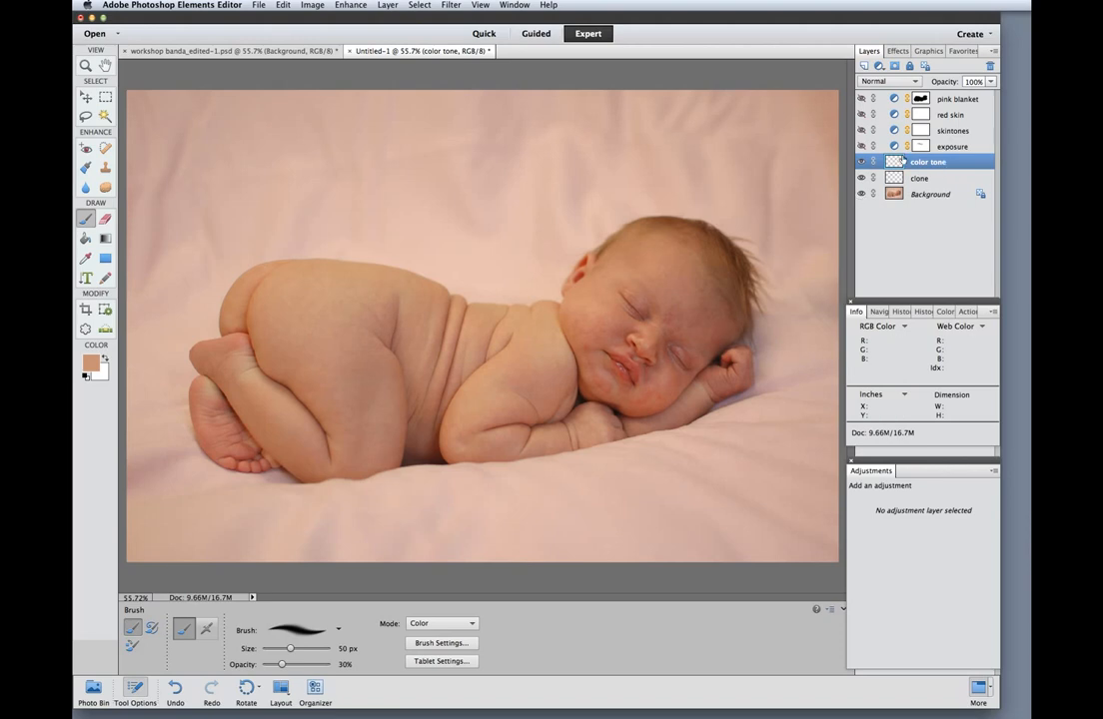
pyautogui.moveTo(759, 297)
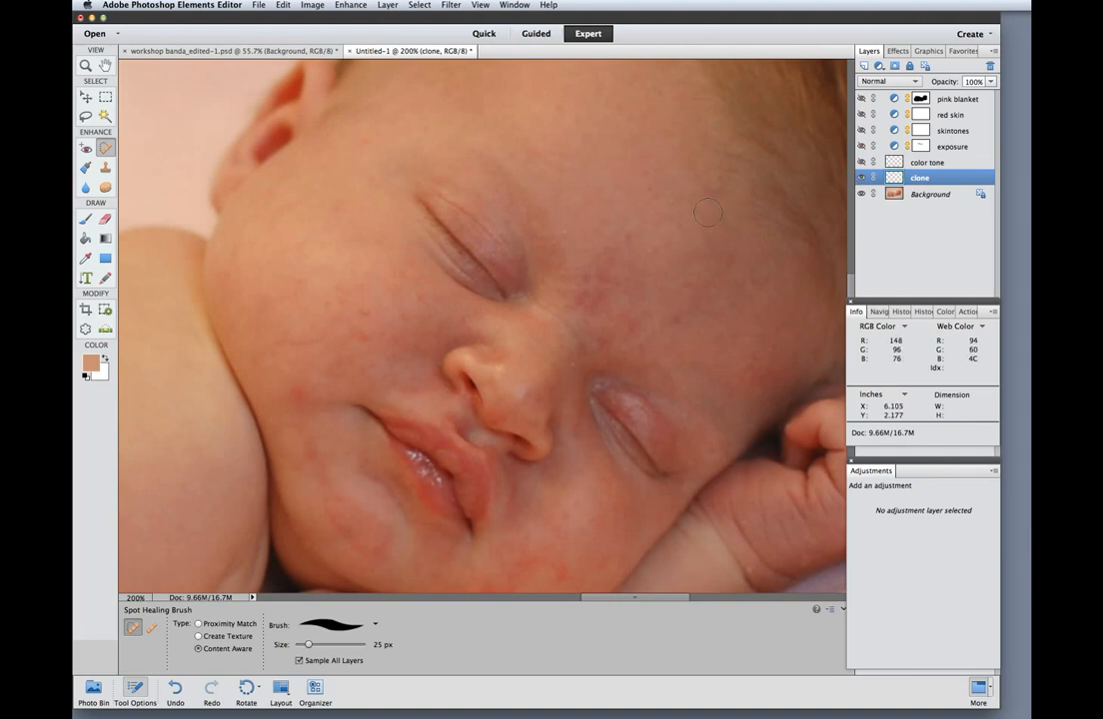
pyautogui.moveTo(361, 331)
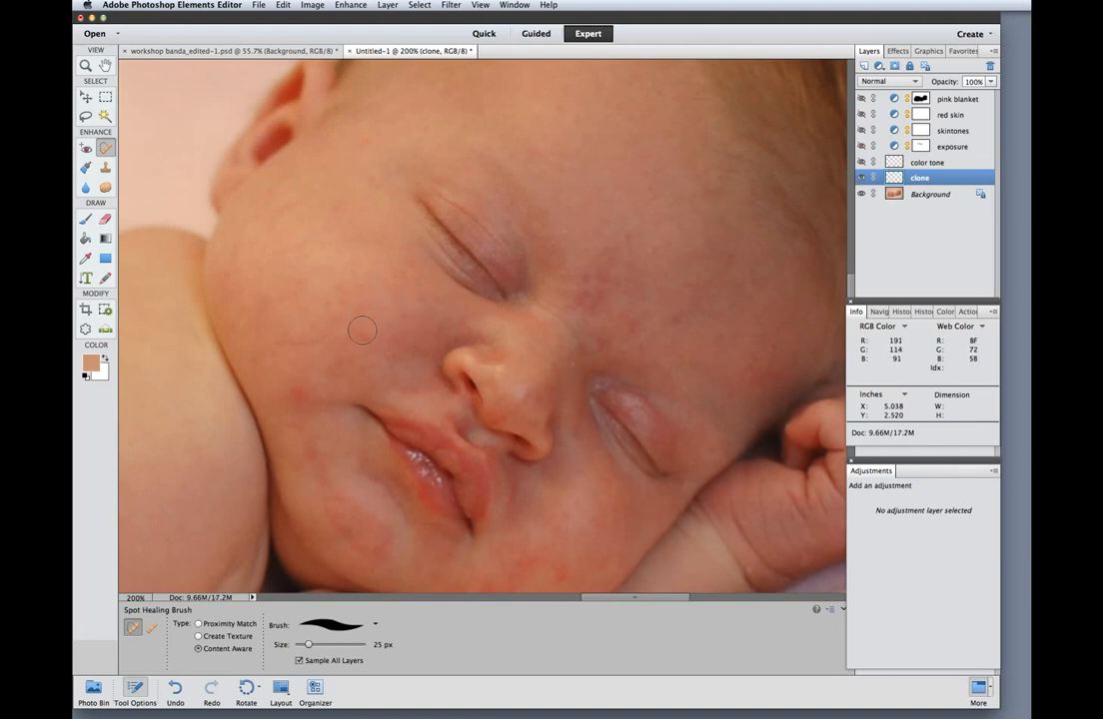
# Spot-heal the cheek blemish, the red spot near the chin and the forehead spot
pyautogui.click(330, 301)
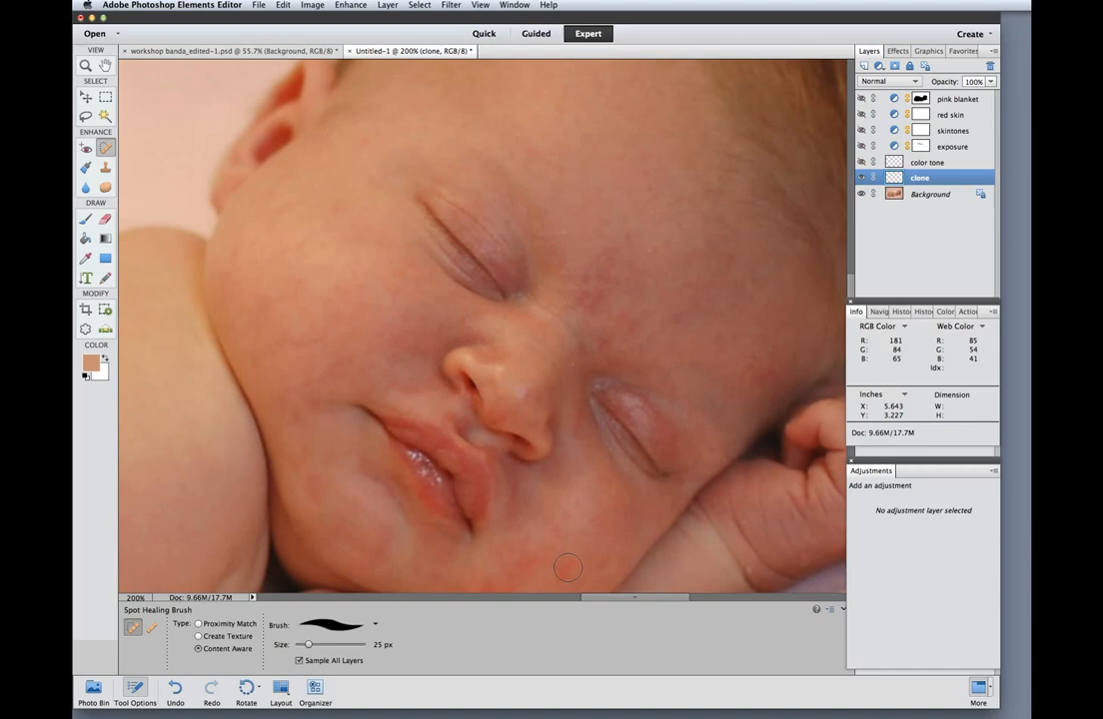
pyautogui.click(569, 268)
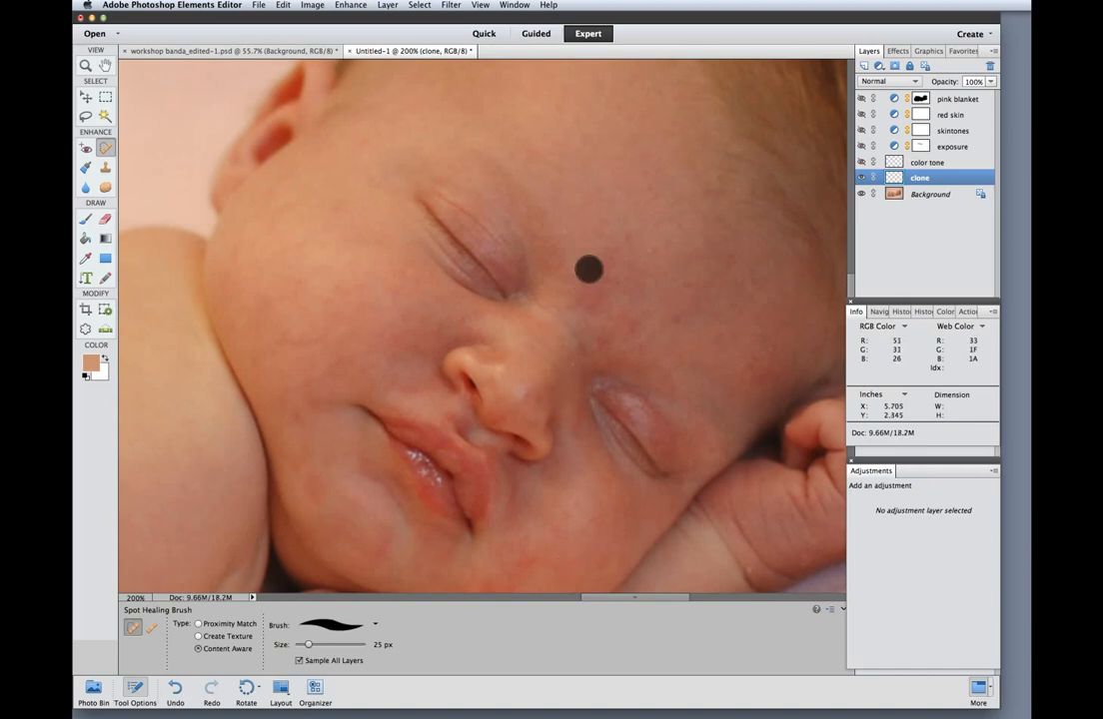
pyautogui.click(610, 267)
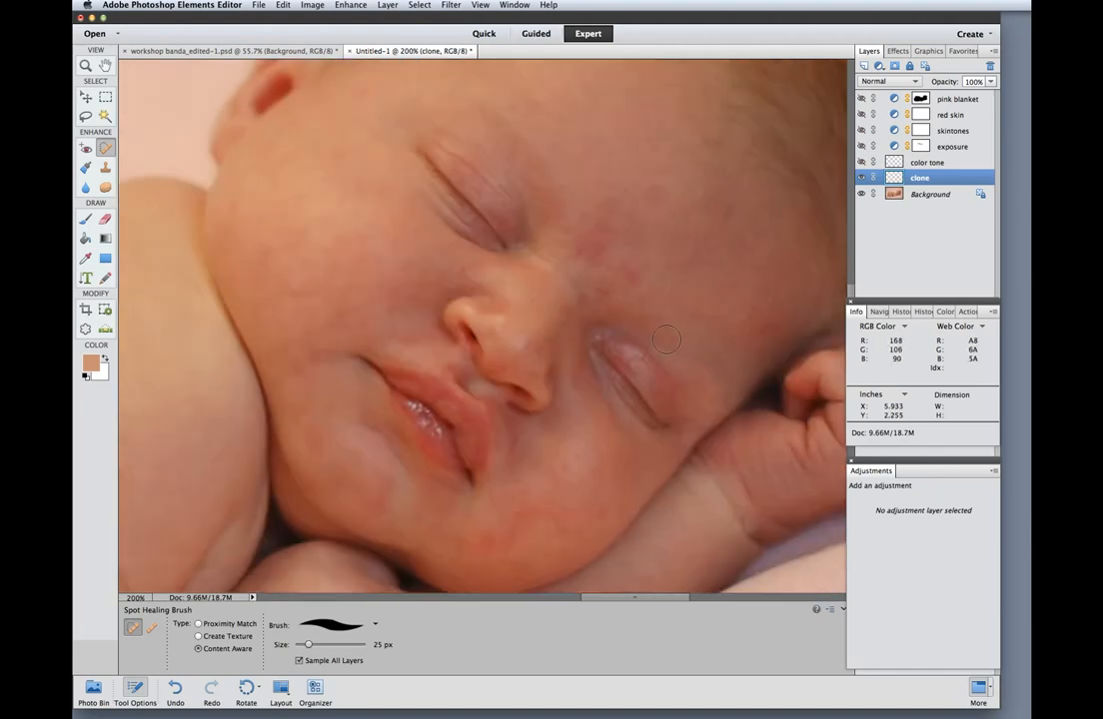
pyautogui.moveTo(647, 210)
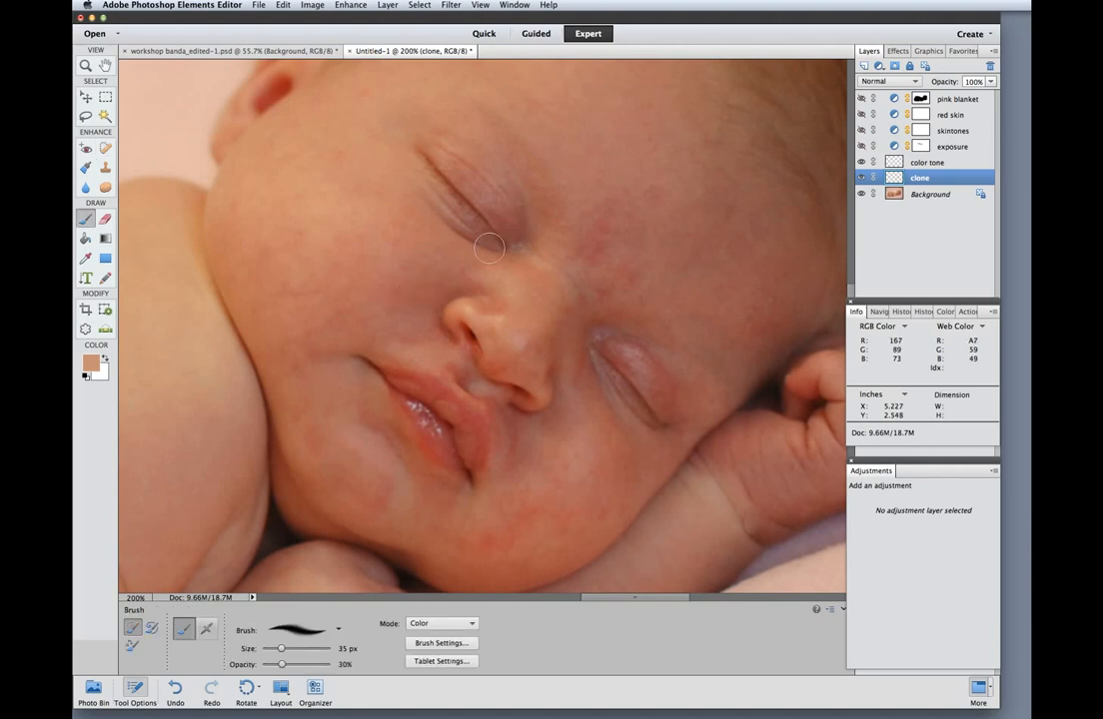
pyautogui.moveTo(345, 271)
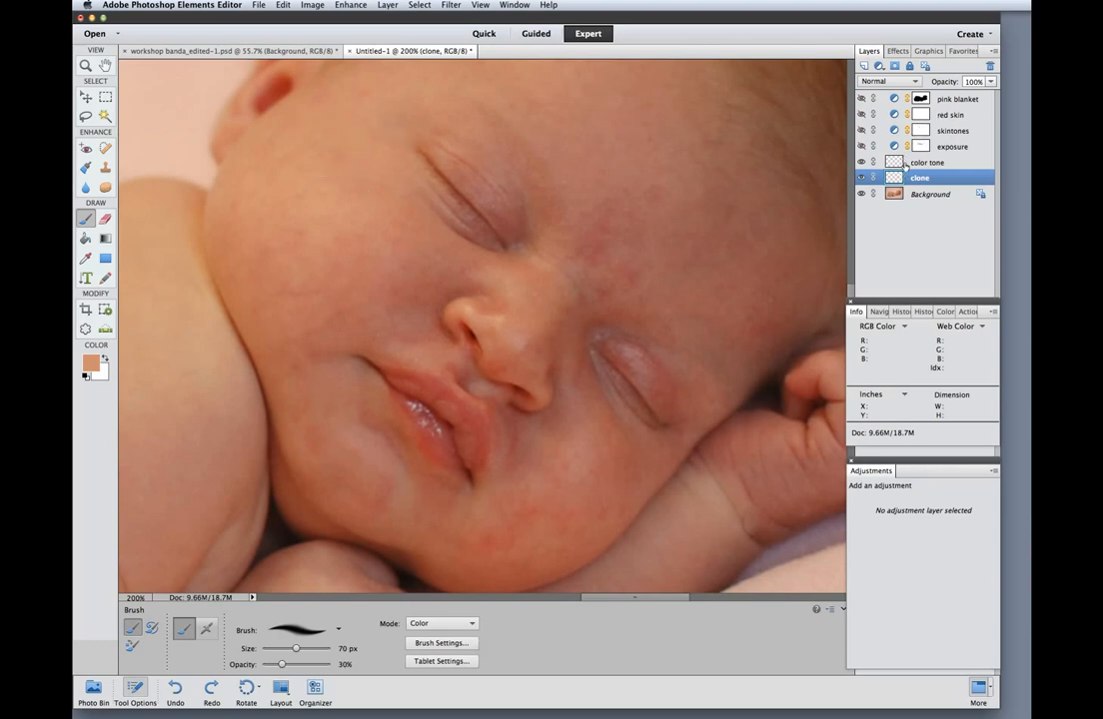
# On the color tone layer, sample a skin colour and switch to the Brush to paint it
pyautogui.click(935, 162)
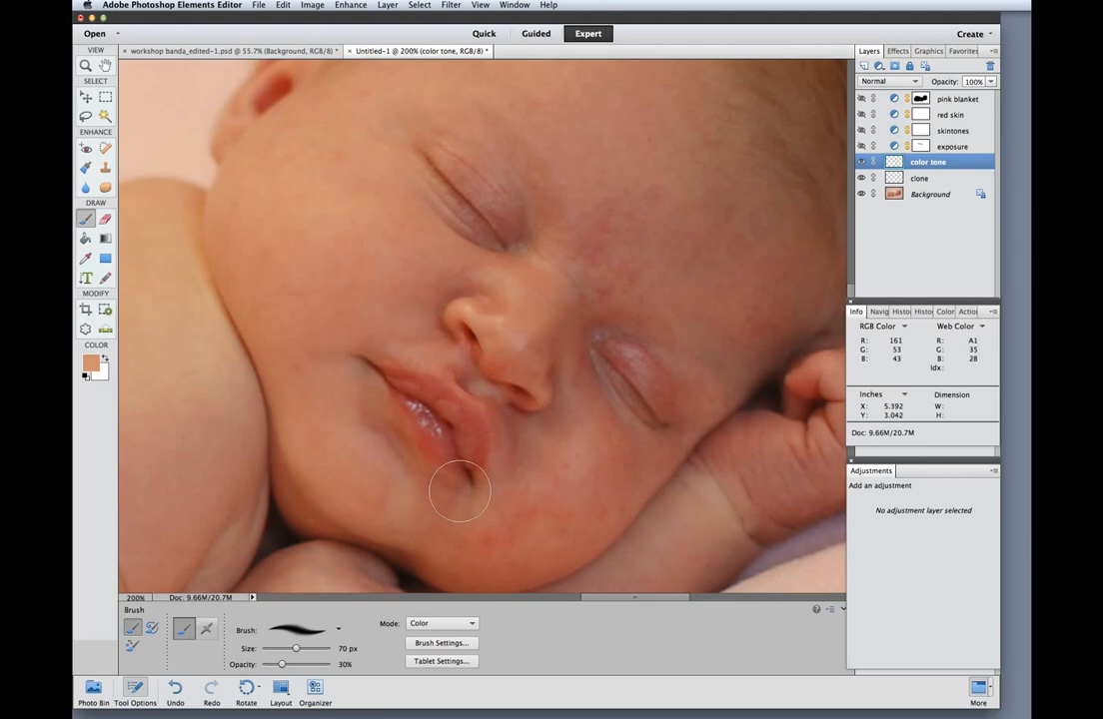
pyautogui.click(76, 258)
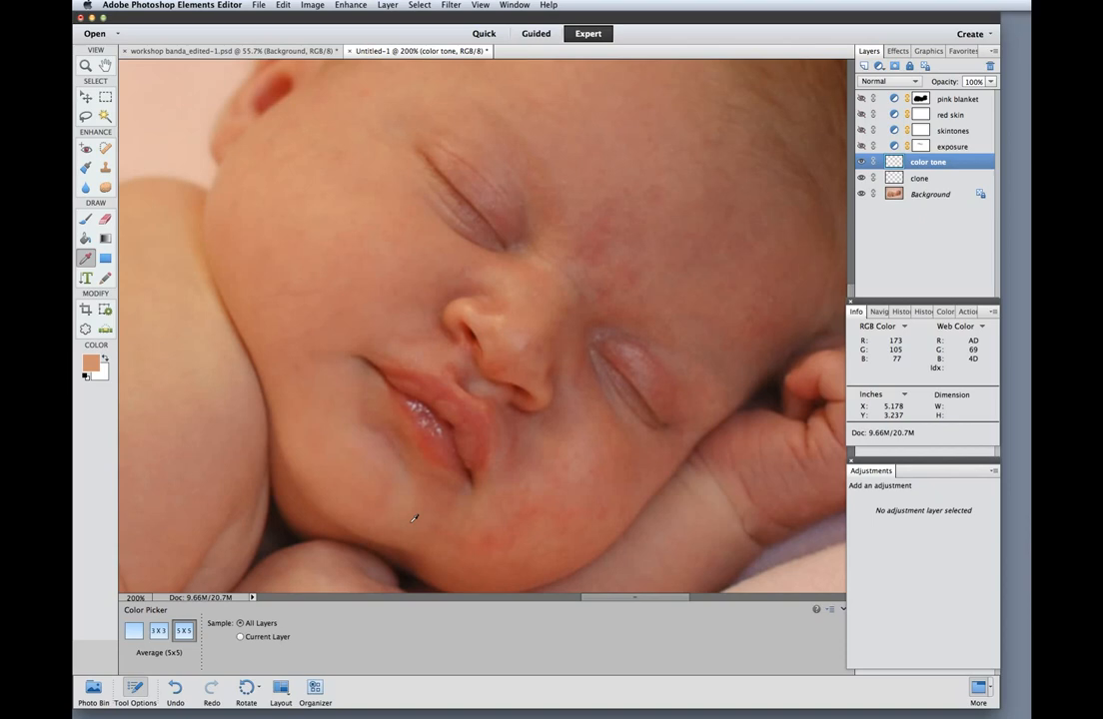
pyautogui.moveTo(546, 503)
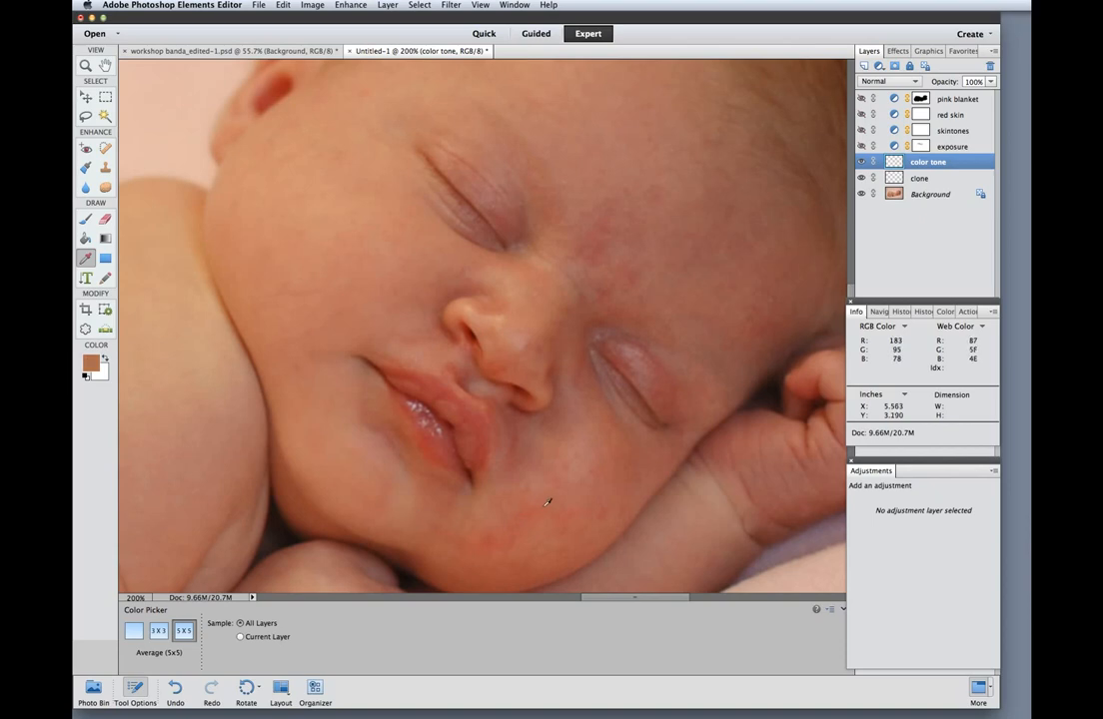
pyautogui.click(79, 224)
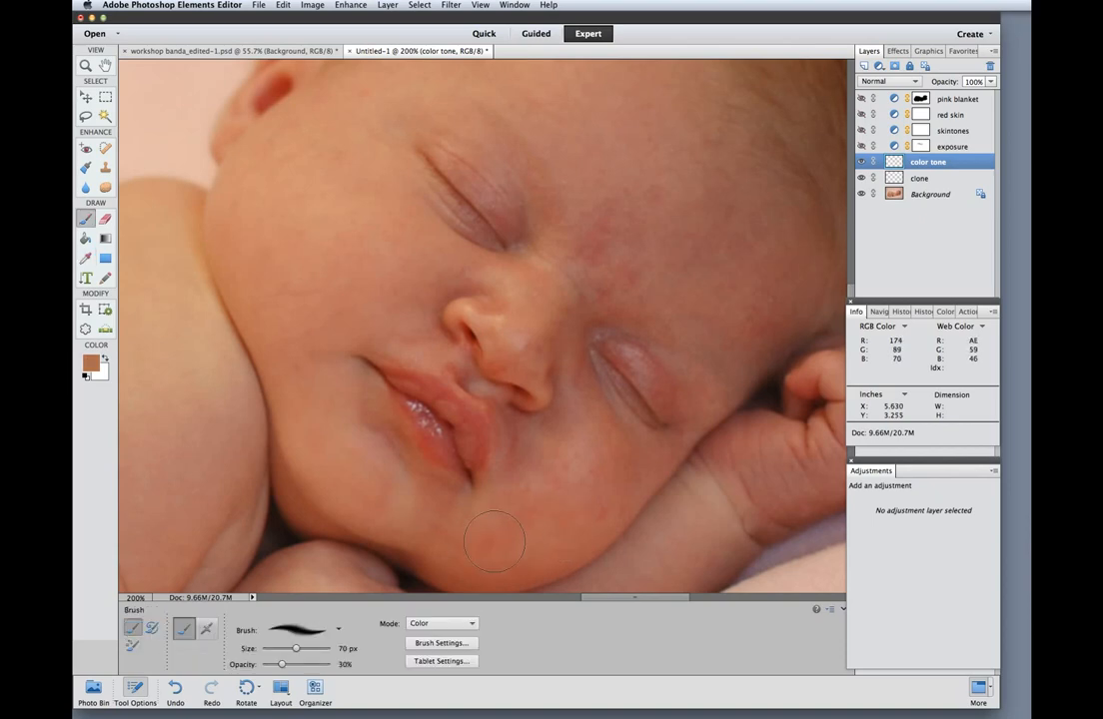
pyautogui.moveTo(593, 486)
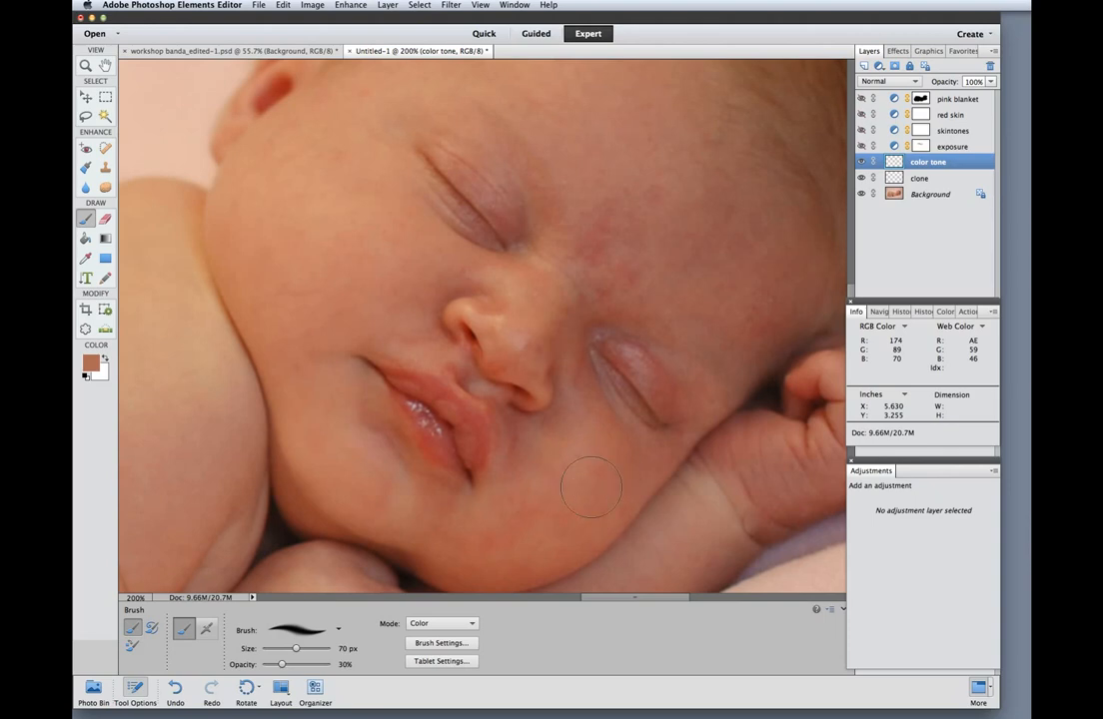
pyautogui.moveTo(589, 453)
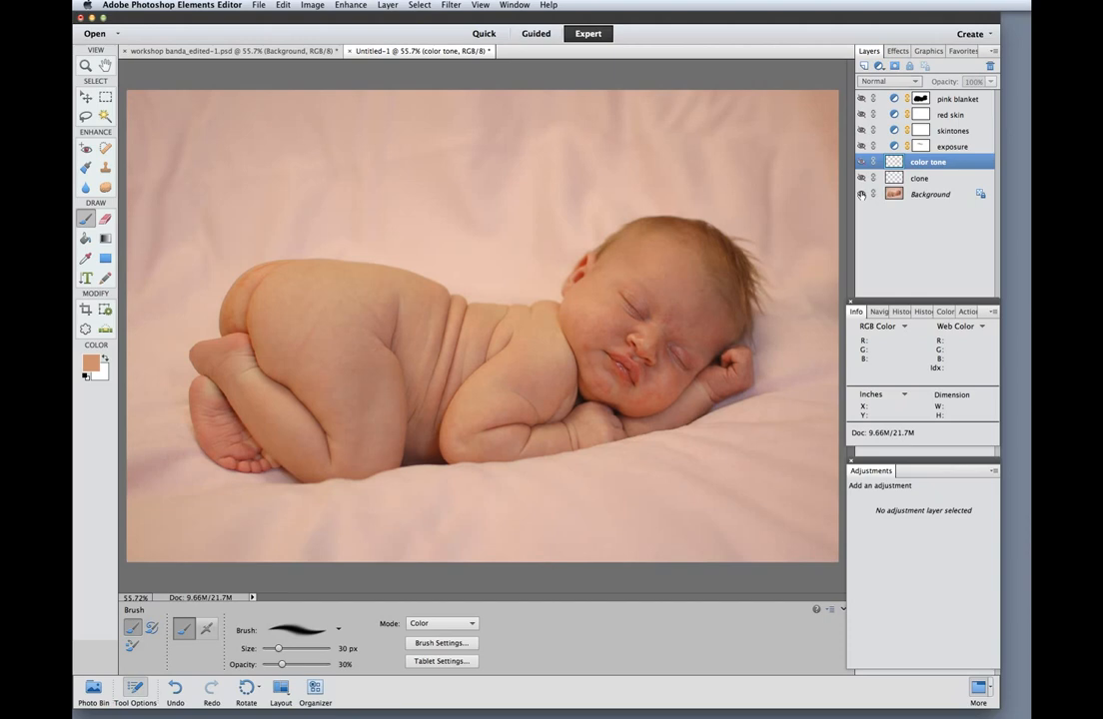
pyautogui.moveTo(726, 289)
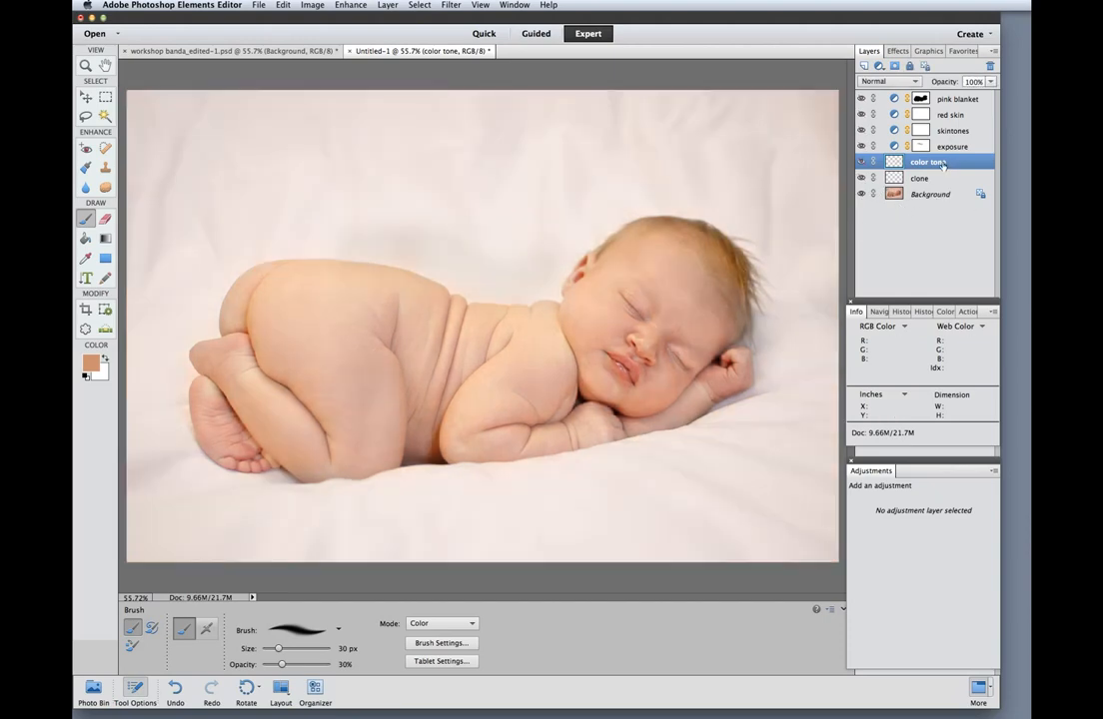
# Select the exposure layer and set its opacity to about 81%
pyautogui.click(950, 145)
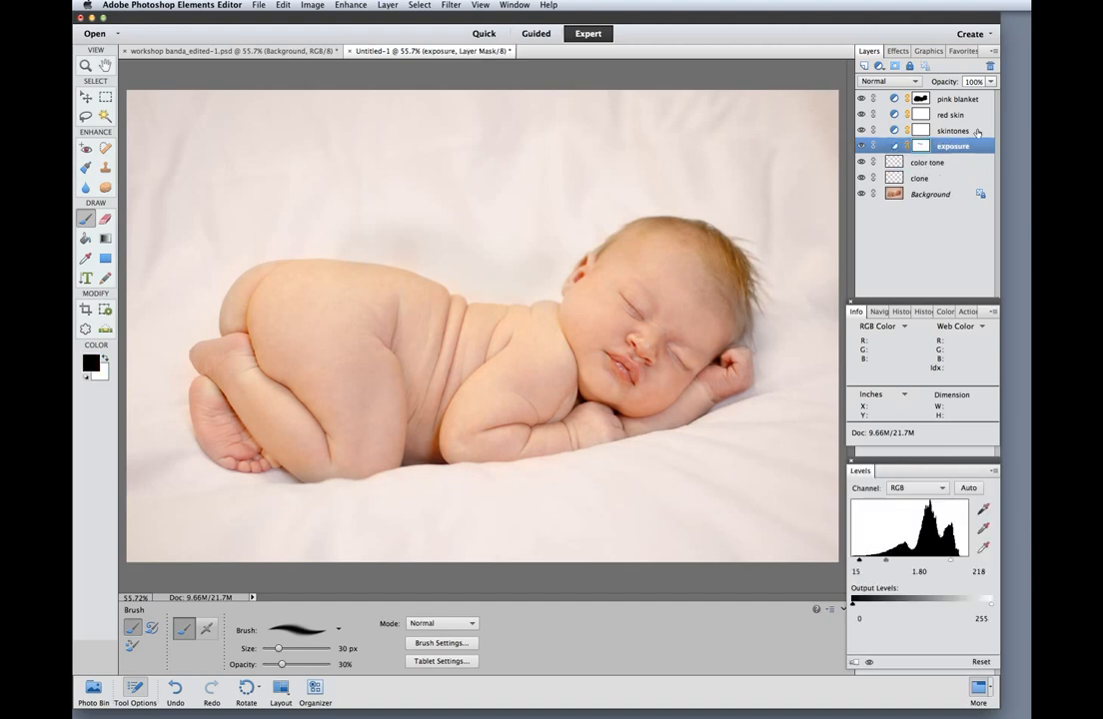
pyautogui.click(998, 80)
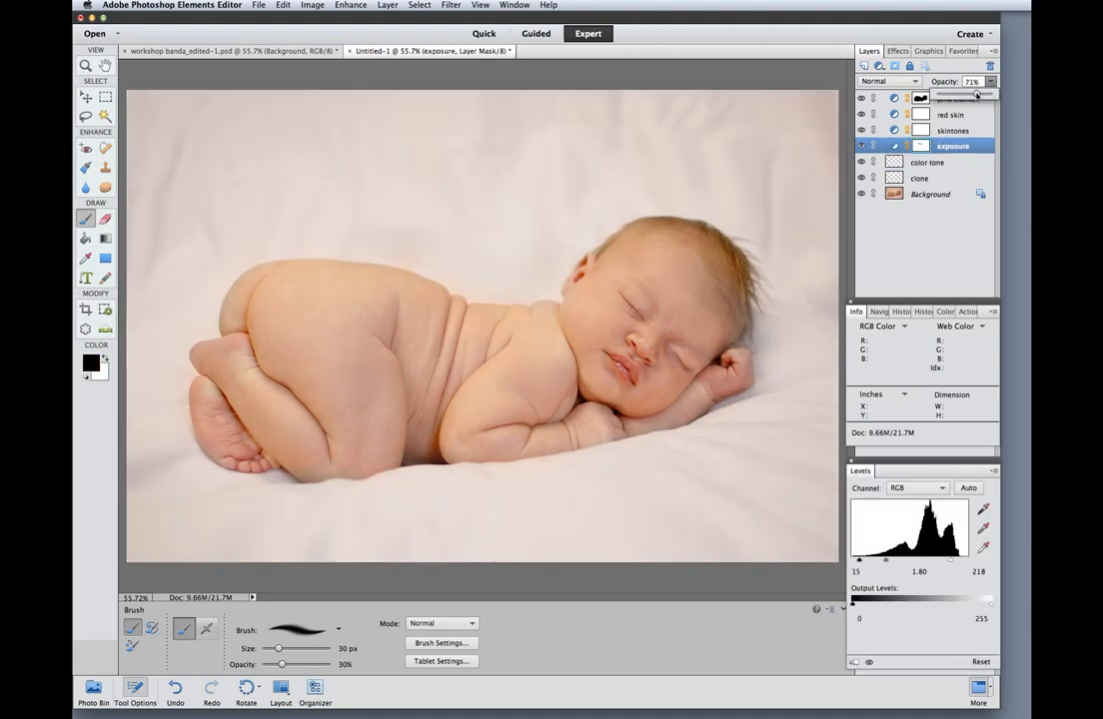
pyautogui.moveTo(978, 90); pyautogui.dragTo(983, 88)
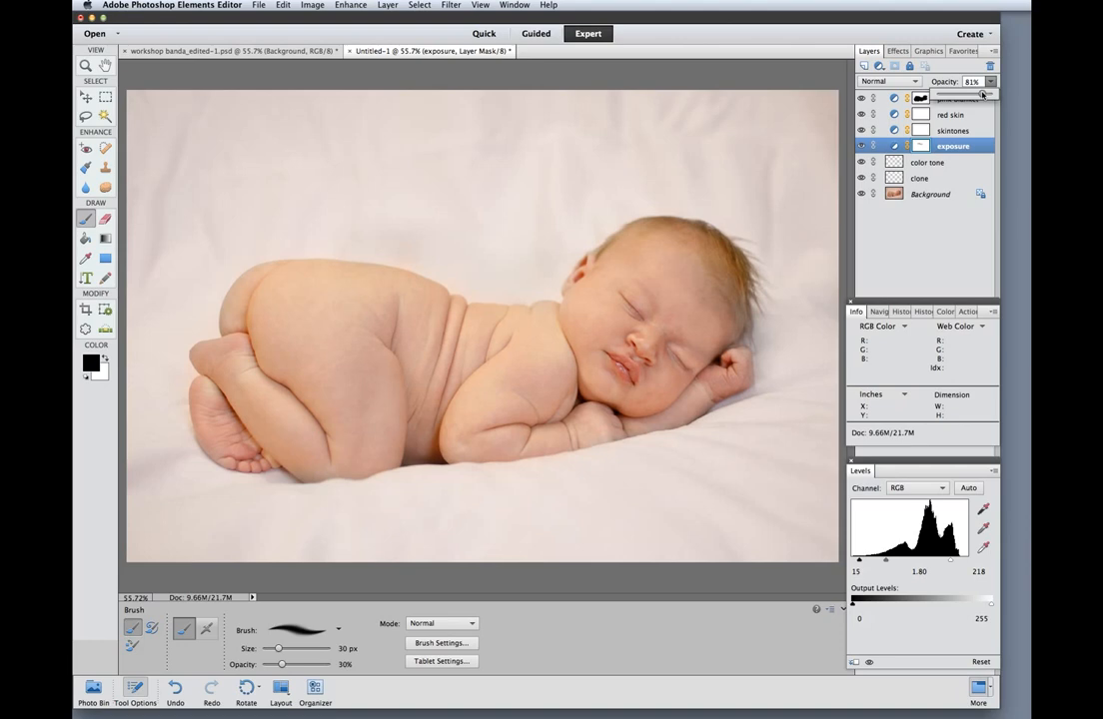
pyautogui.moveTo(945, 234)
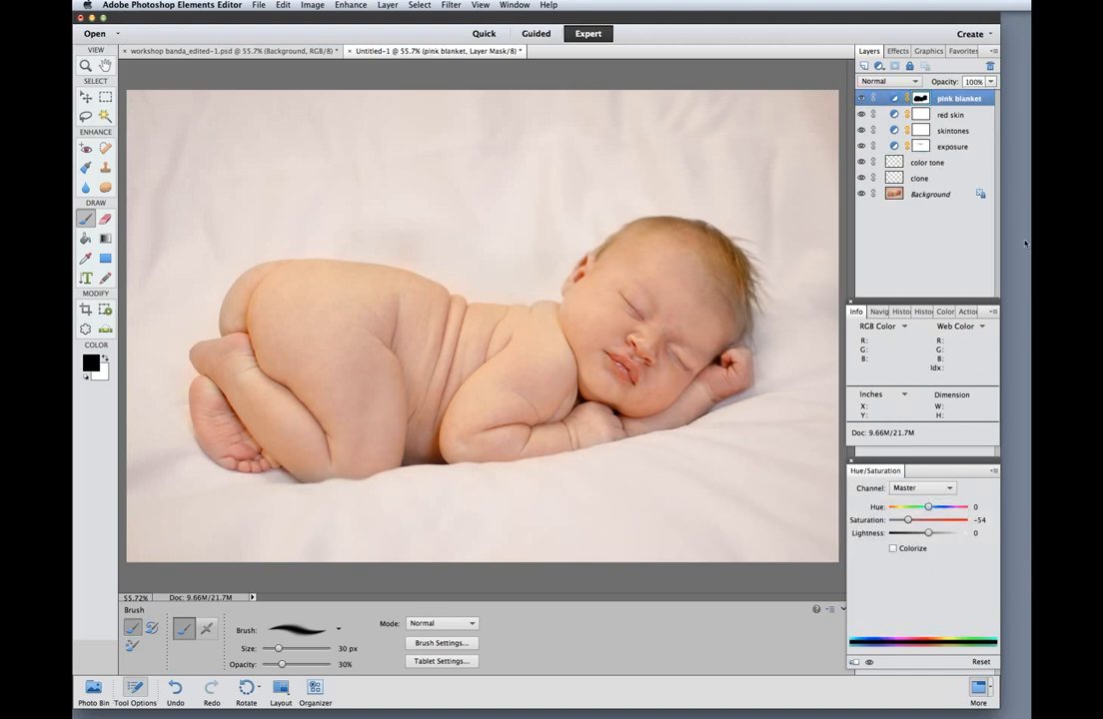
pyautogui.moveTo(938, 175)
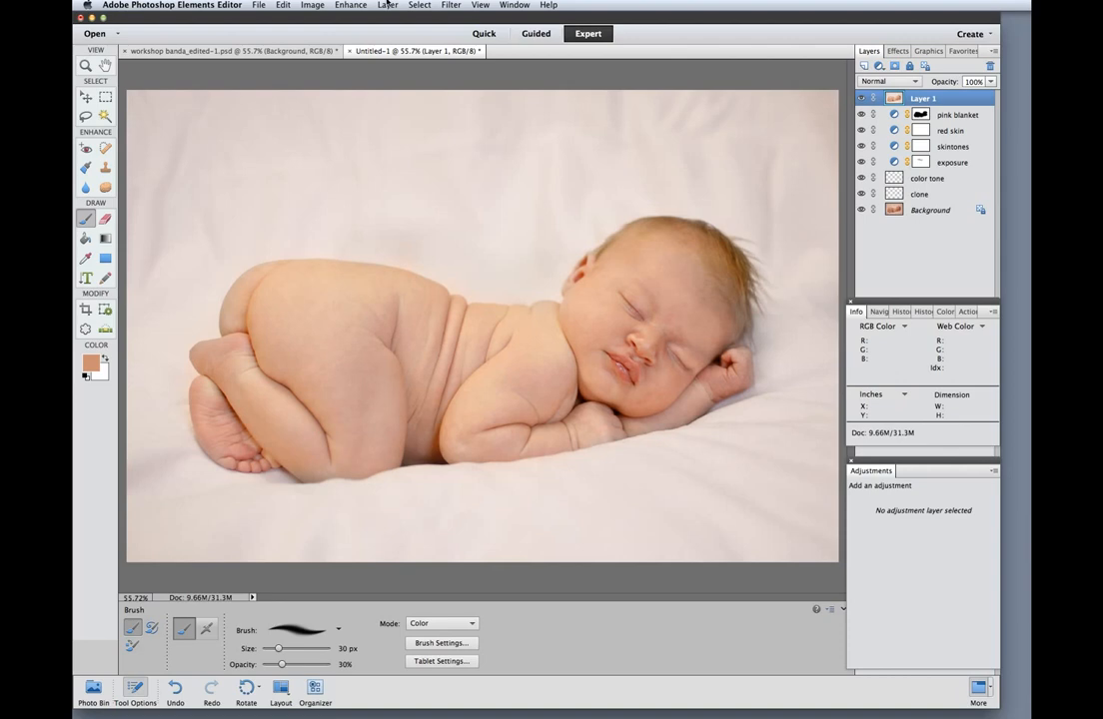
# Gaussian-blur Layer 1, add the blanket mask copy, and adjust its opacity
pyautogui.click(449, 5)
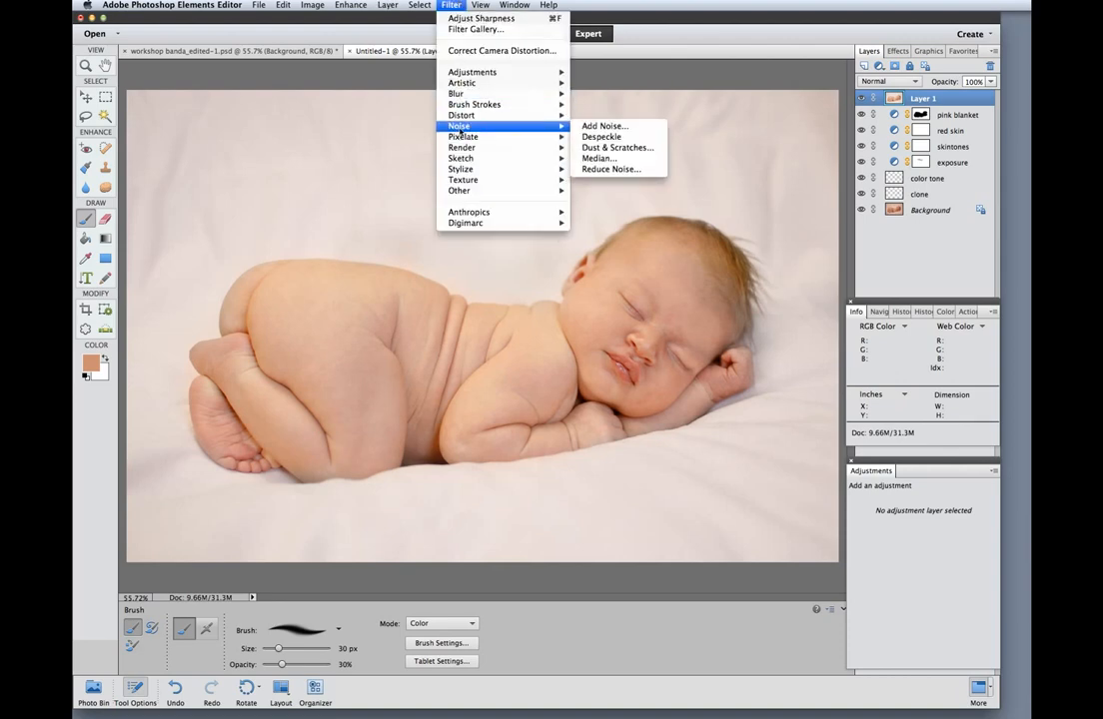
pyautogui.click(711, 256)
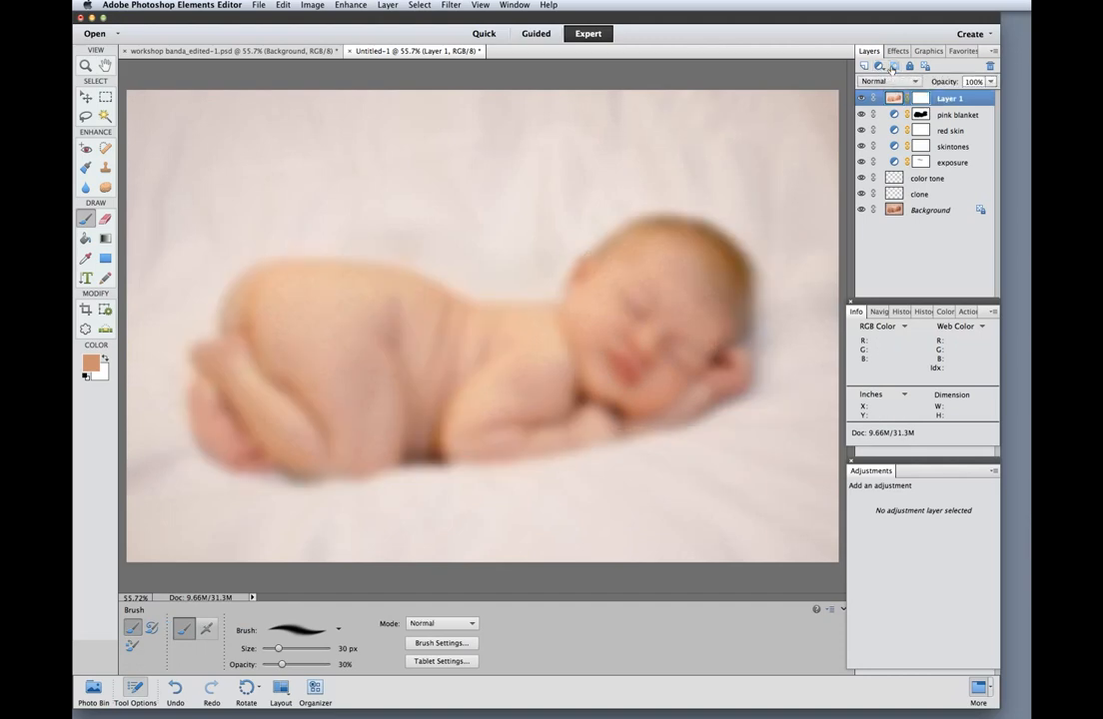
pyautogui.click(959, 114)
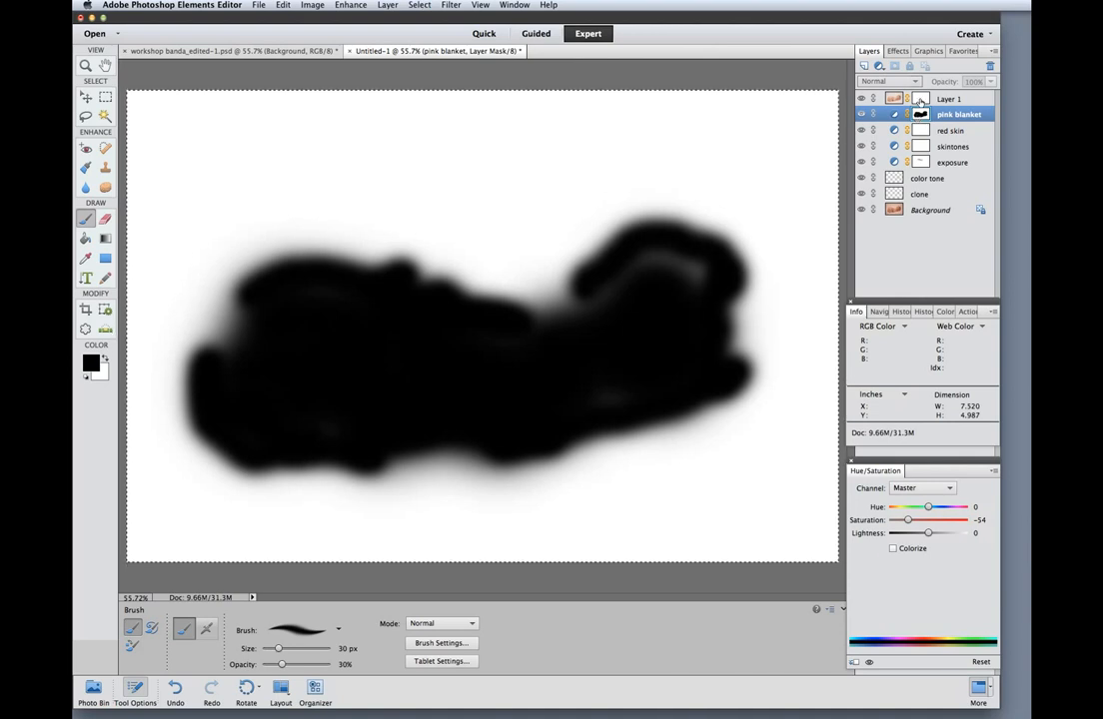
pyautogui.click(942, 100)
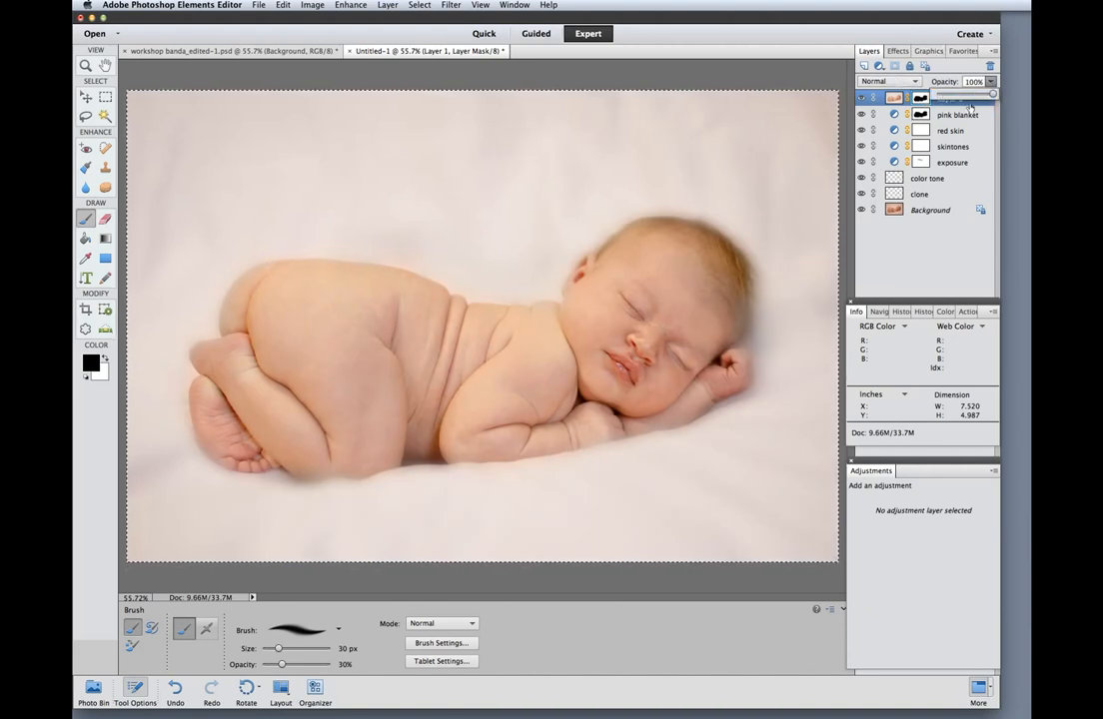
pyautogui.moveTo(991, 94); pyautogui.dragTo(969, 94)
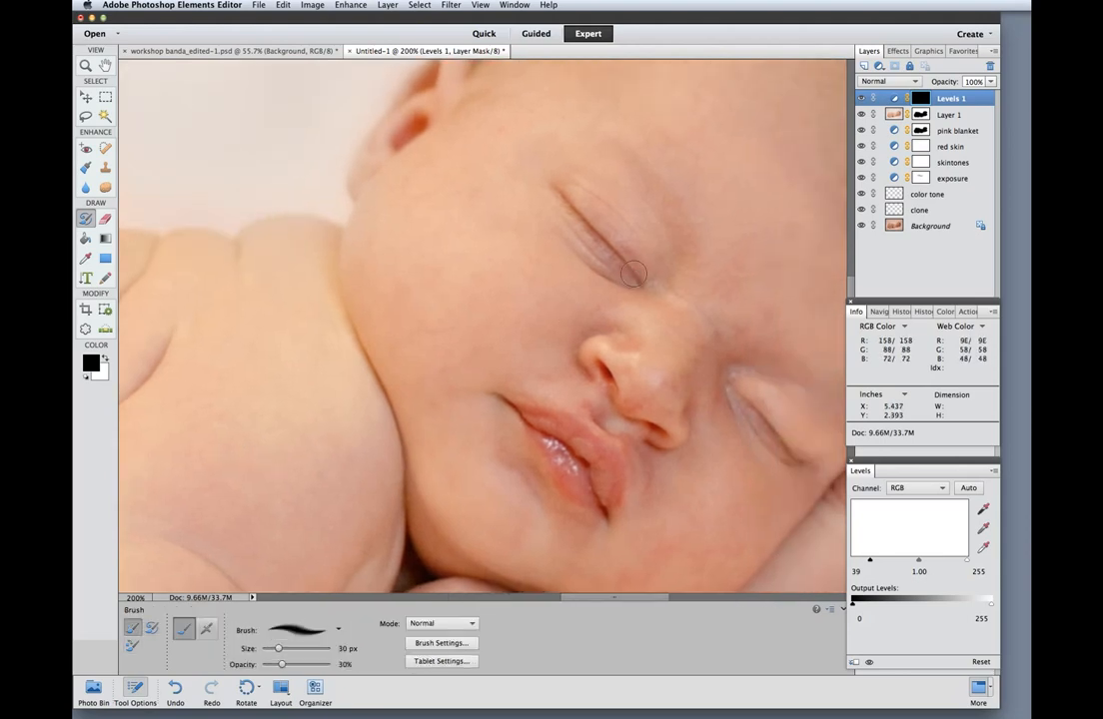
pyautogui.moveTo(707, 224)
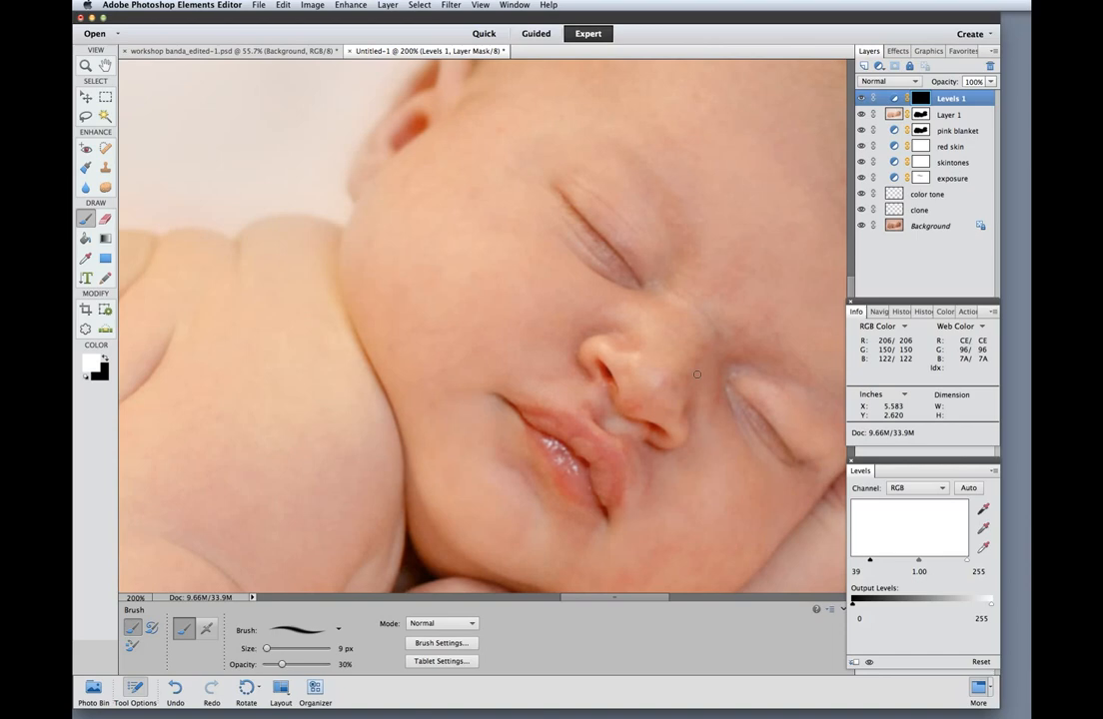
pyautogui.moveTo(756, 413)
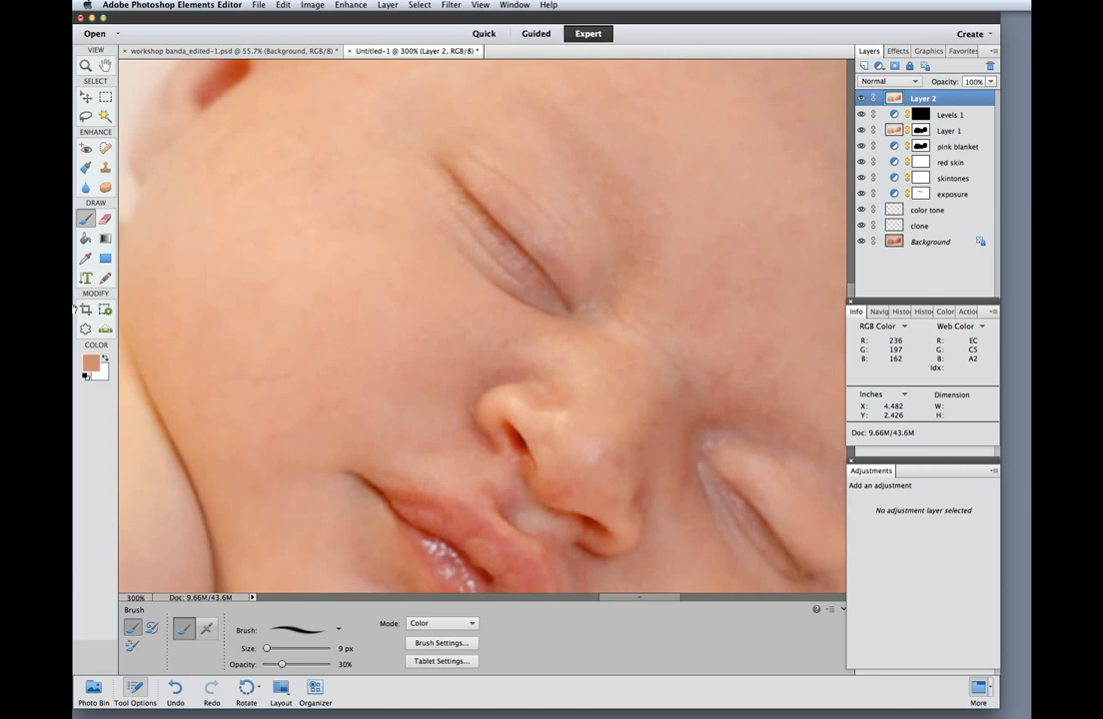
# Apply Adjust Sharpness to the top layer at 126% amount and 1-pixel radius
pyautogui.click(311, 5)
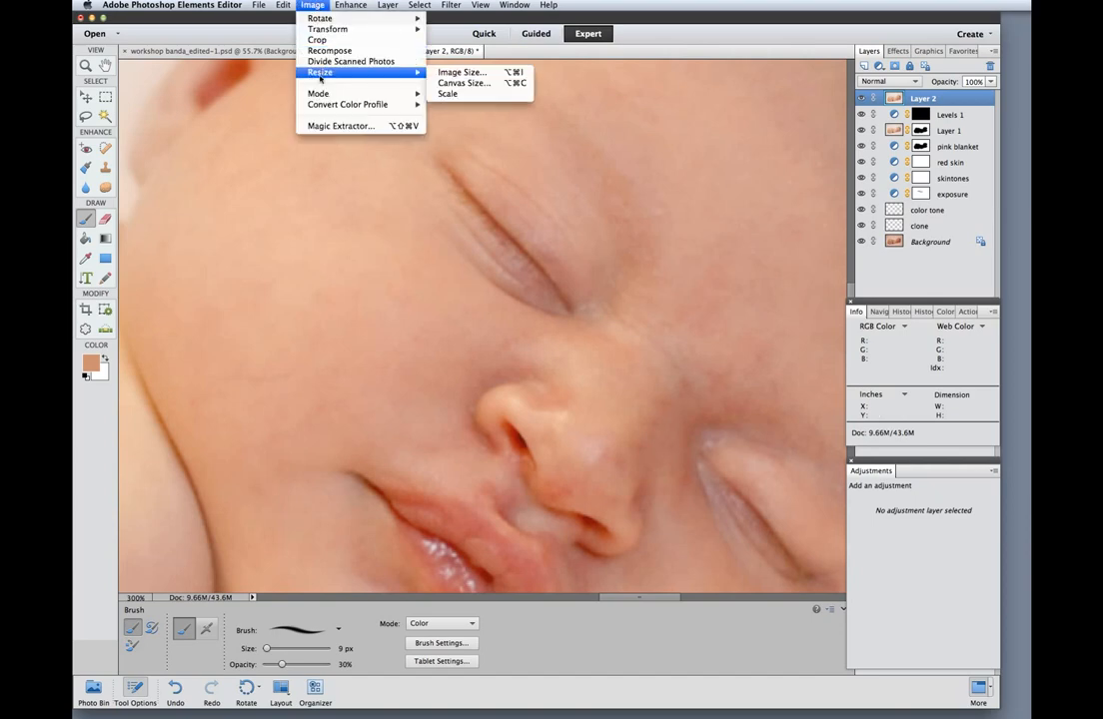
pyautogui.moveTo(319, 104)
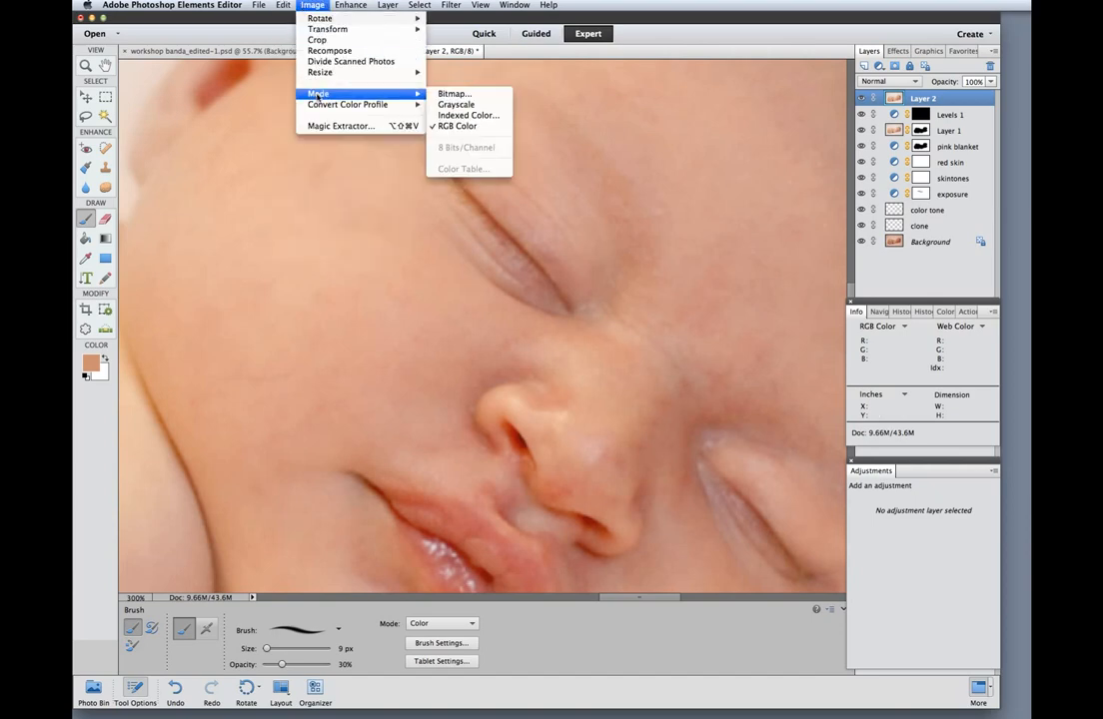
pyautogui.click(350, 6)
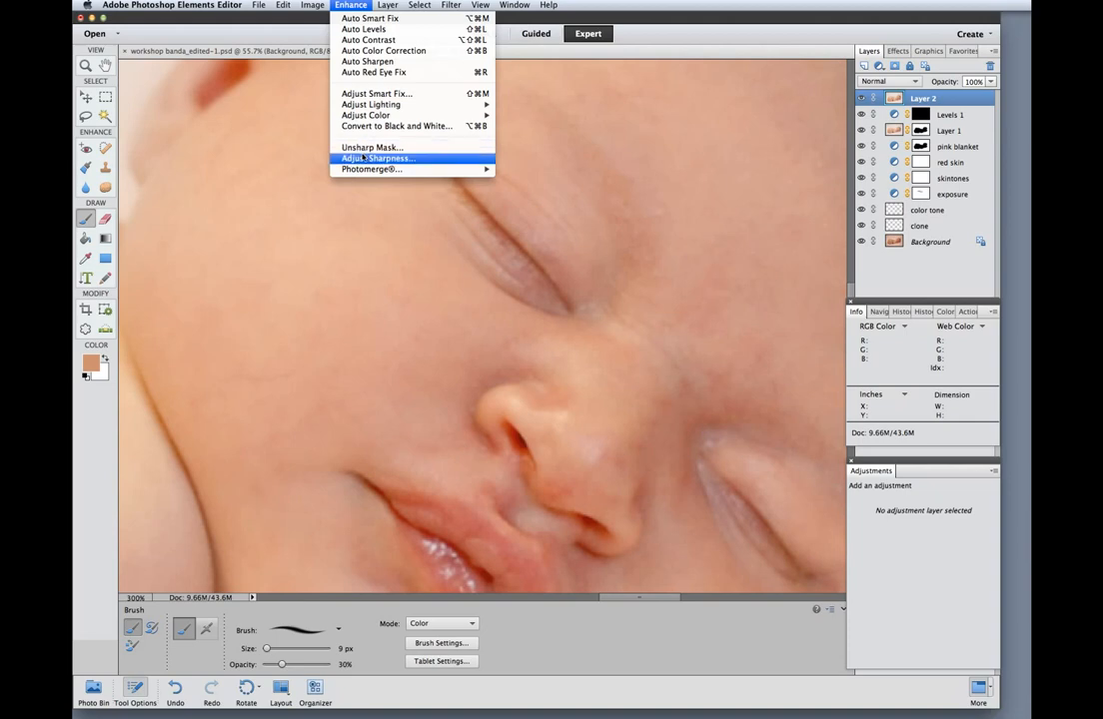
pyautogui.click(376, 158)
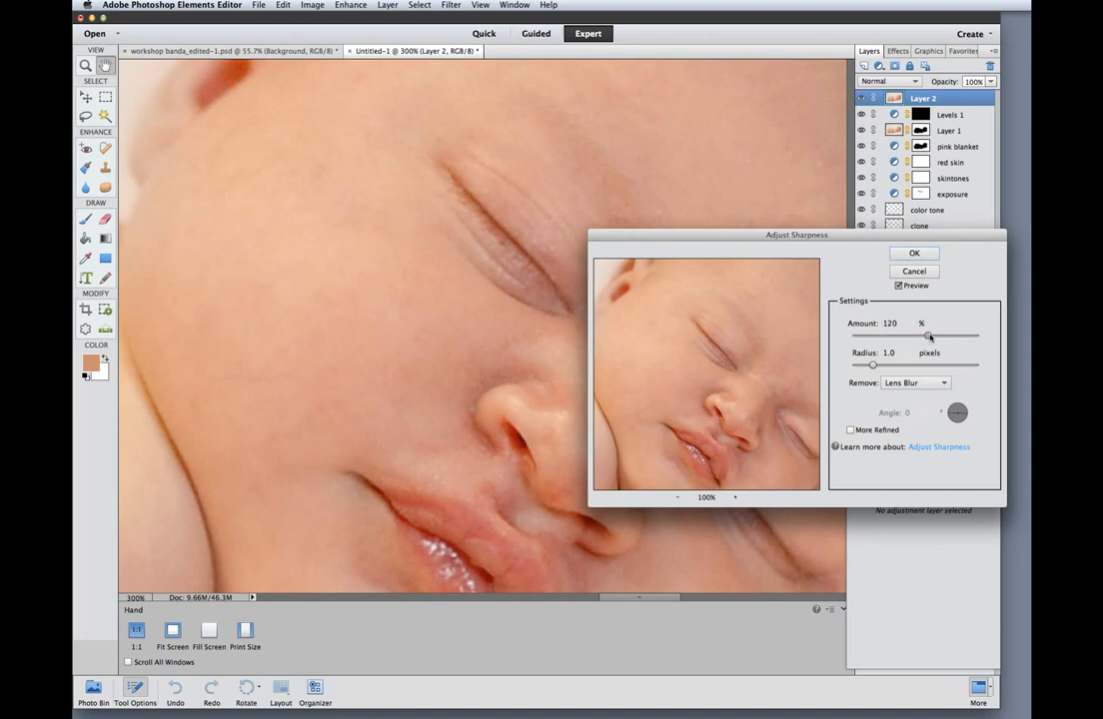
pyautogui.moveTo(928, 335); pyautogui.dragTo(922, 335)
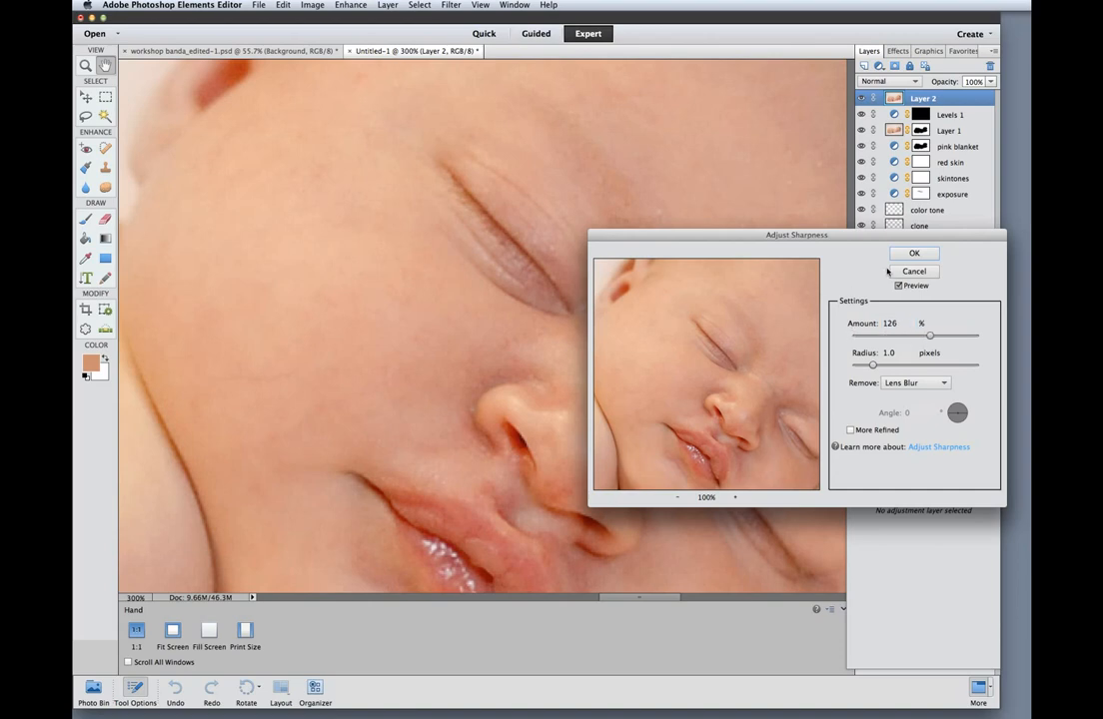
pyautogui.click(913, 253)
pyautogui.write('sharp')
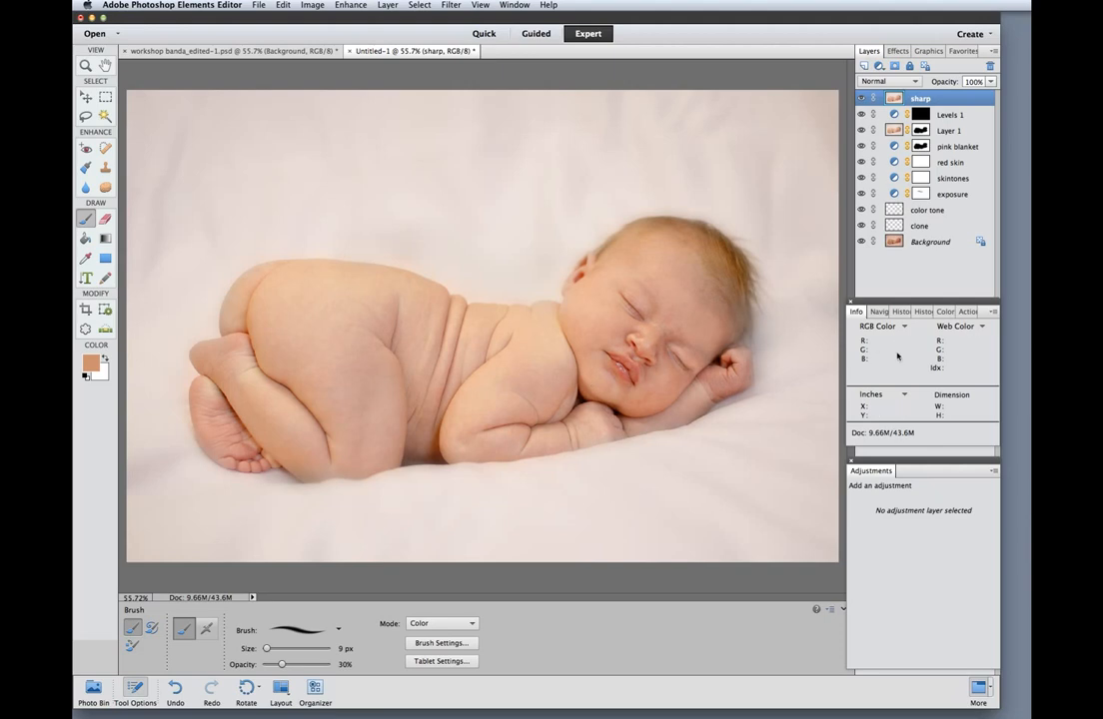
pyautogui.moveTo(891, 362)
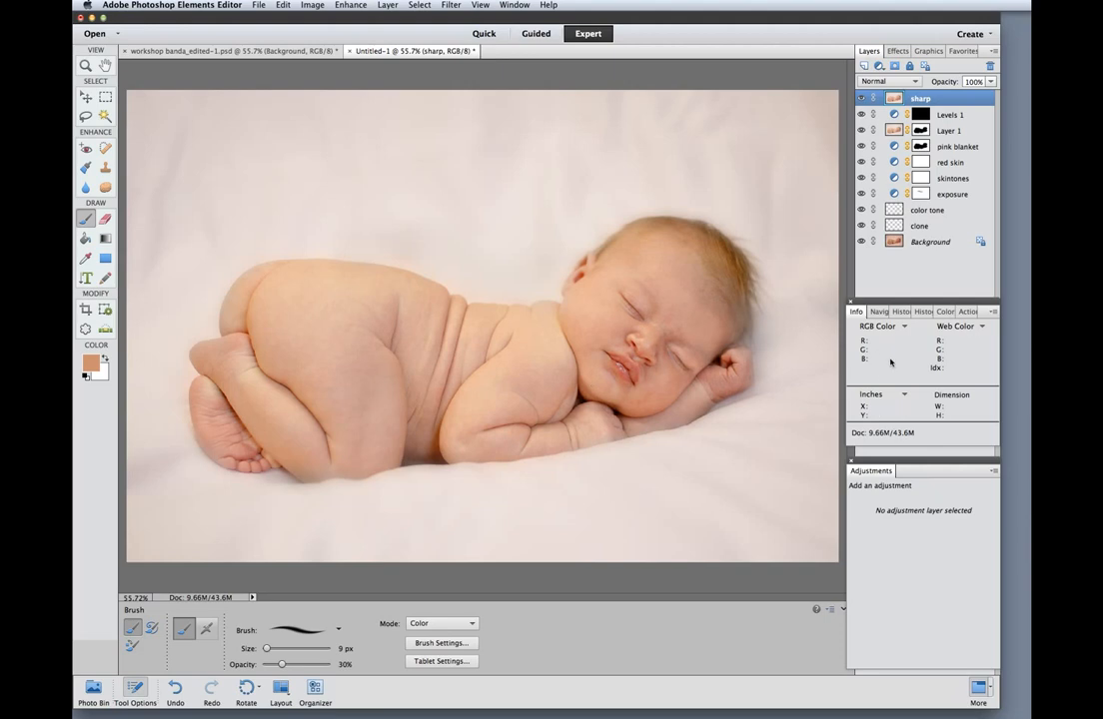